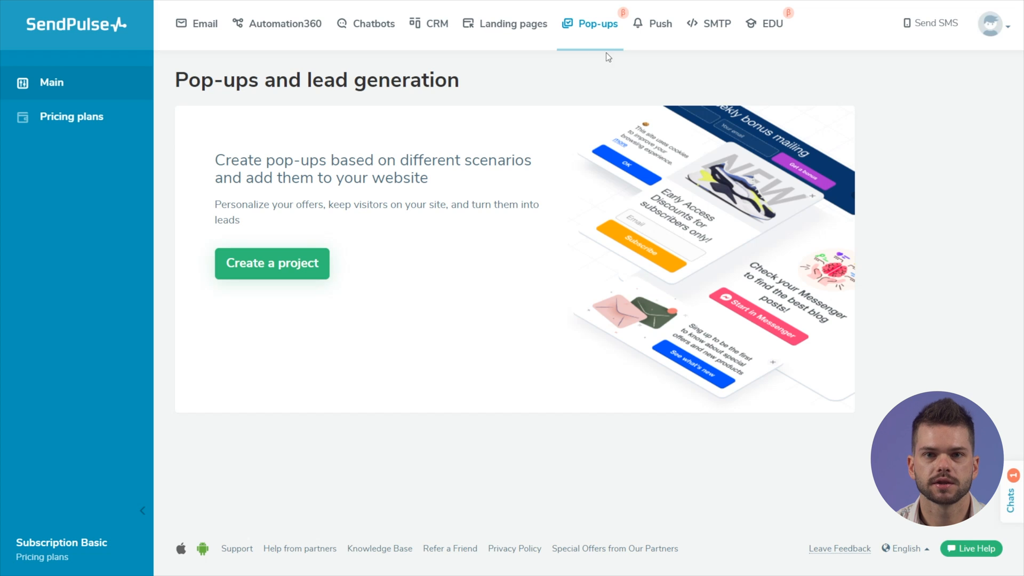
mouse_move(451, 144)
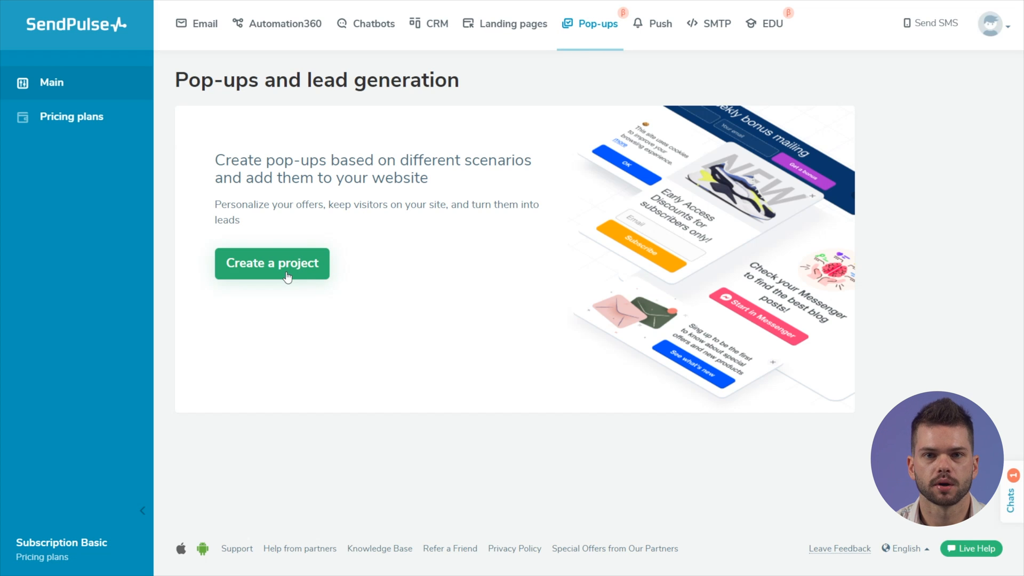
- Open Pricing plans and review the Free and Standard pop-up plan cards
left_click(71, 116)
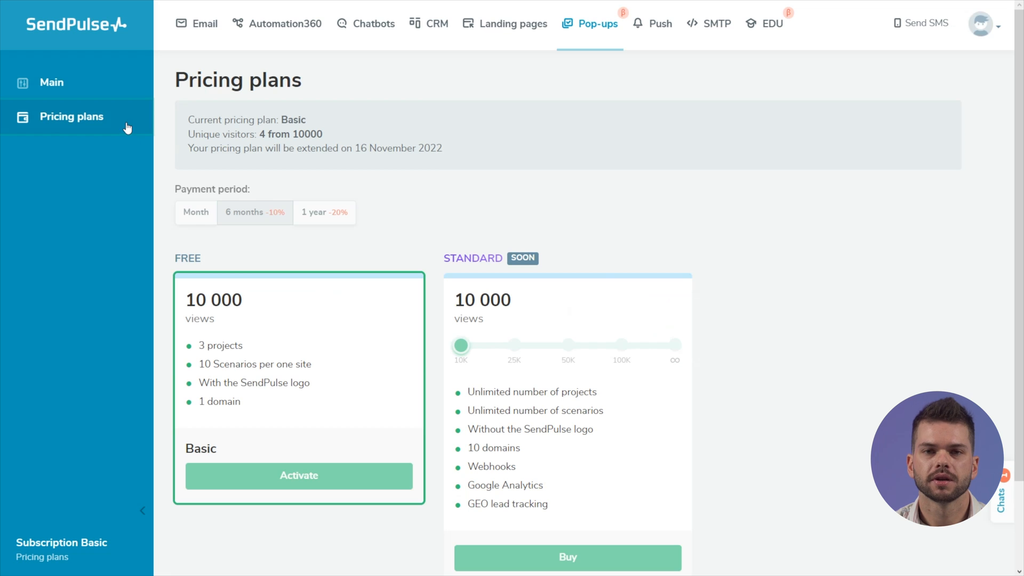
scroll("down", 3)
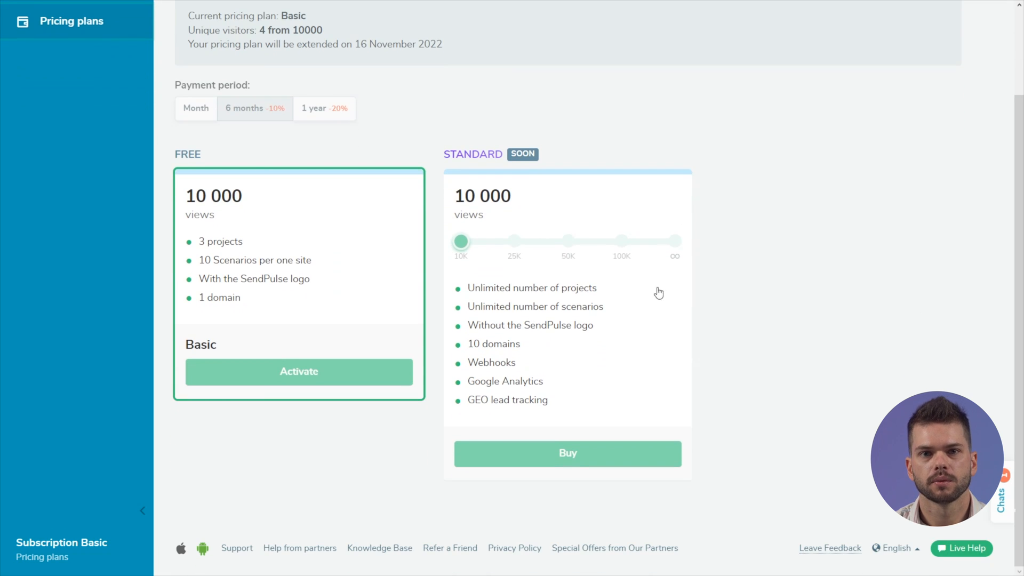
mouse_move(348, 271)
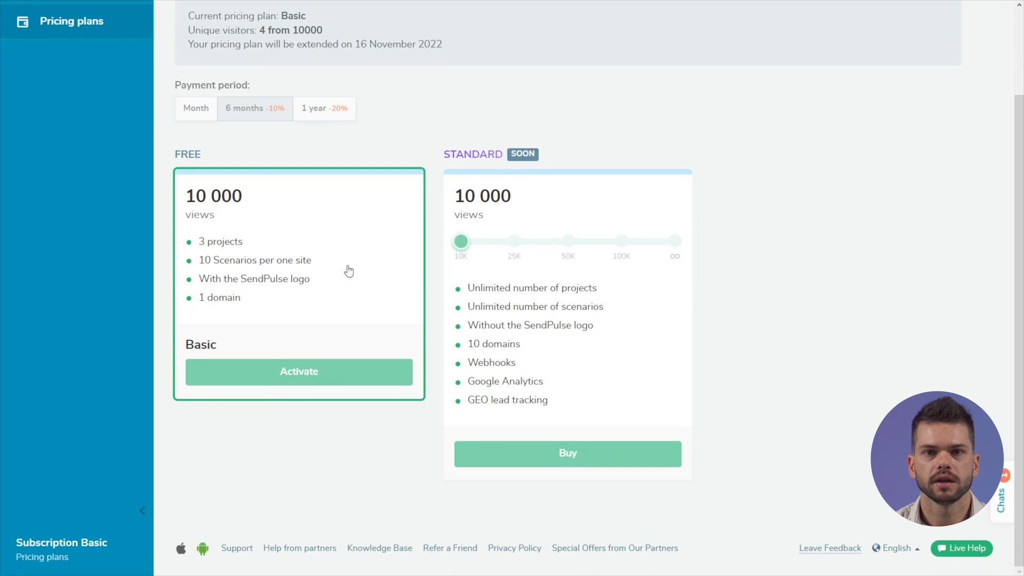
mouse_move(328, 268)
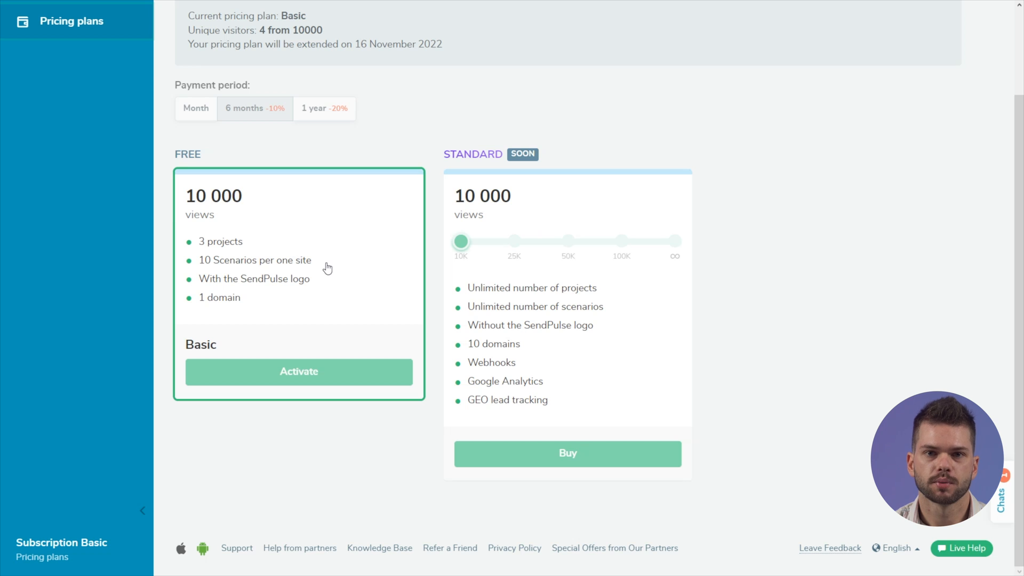
mouse_move(597, 343)
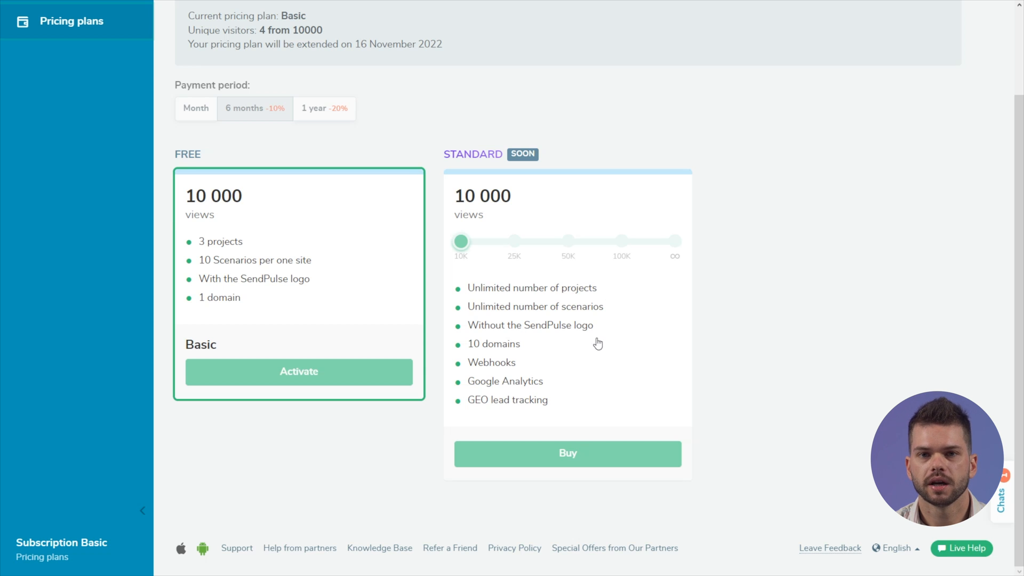
mouse_move(528, 358)
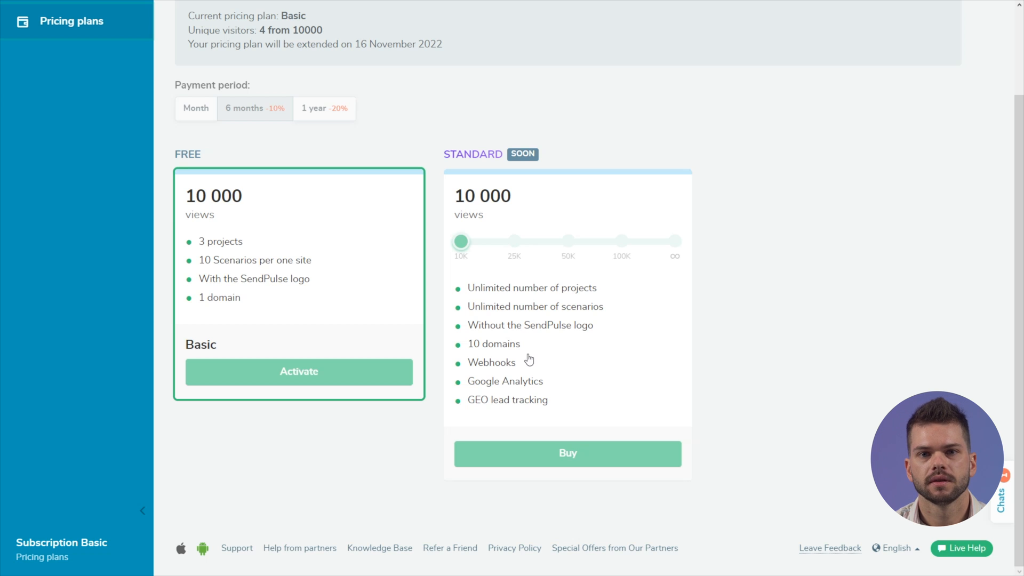
scroll("up", 3)
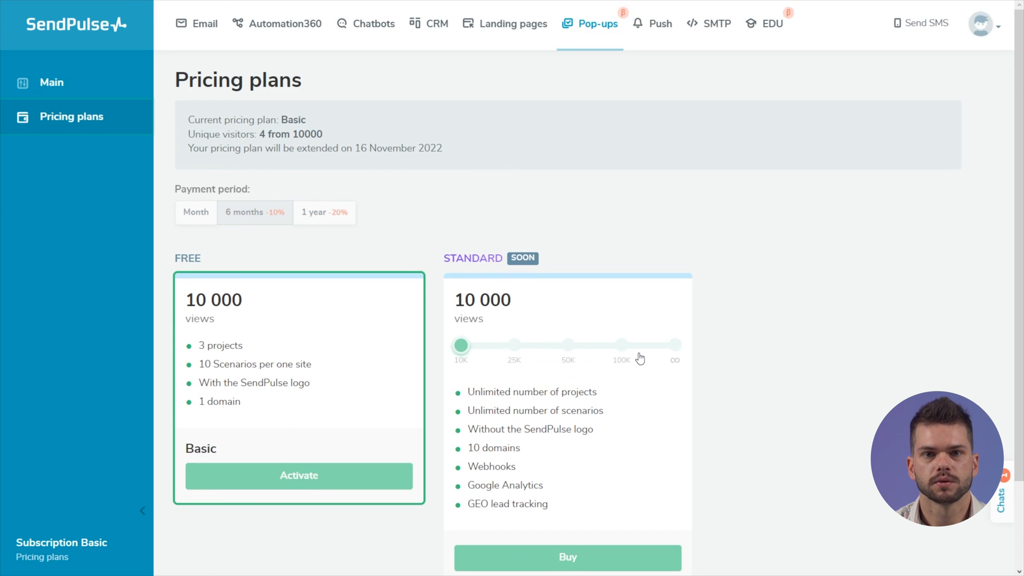
- Create a pop-up project for the SendPulse site photo-beginners.pulse.is
left_click(51, 82)
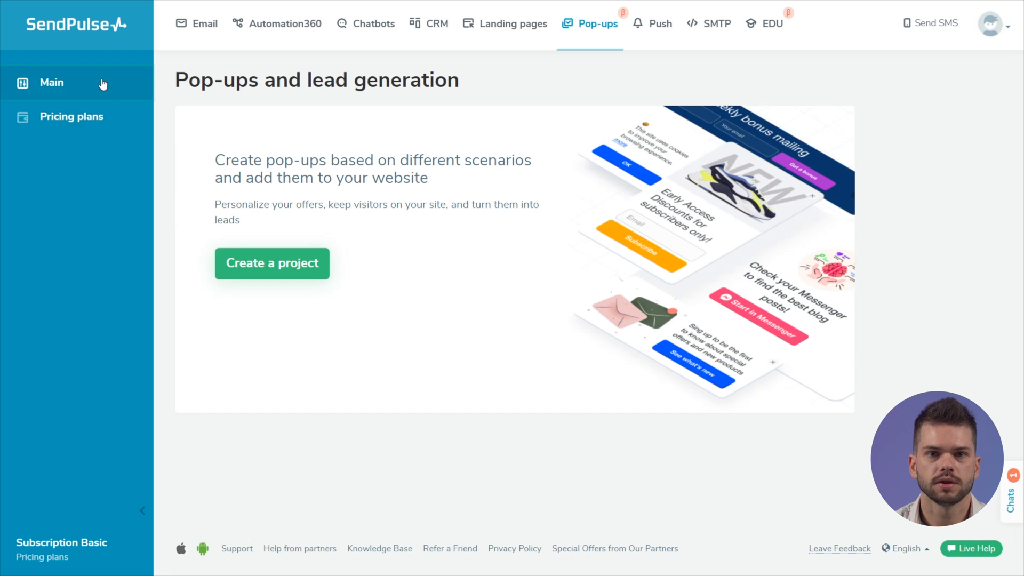
left_click(271, 263)
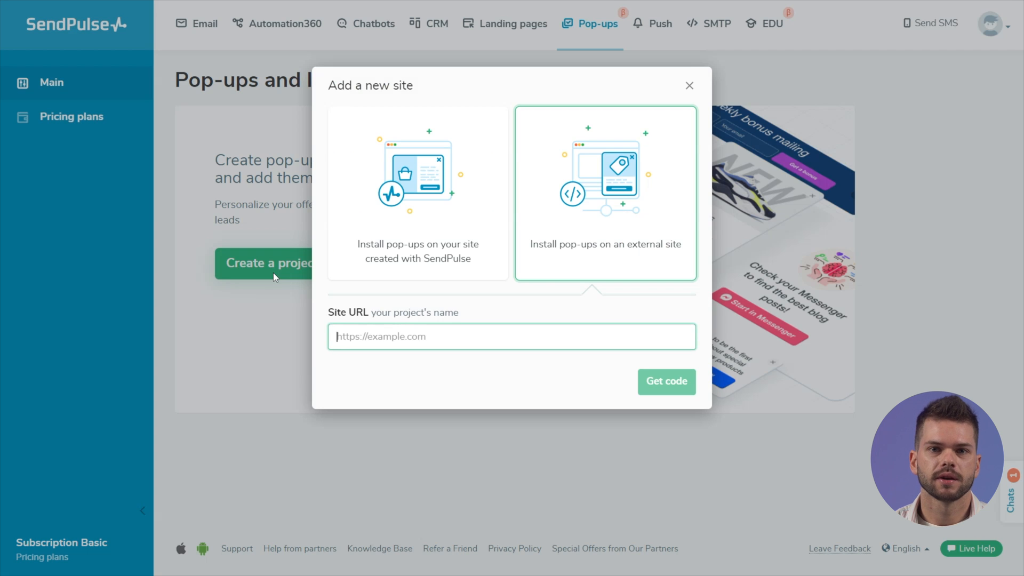
mouse_move(494, 271)
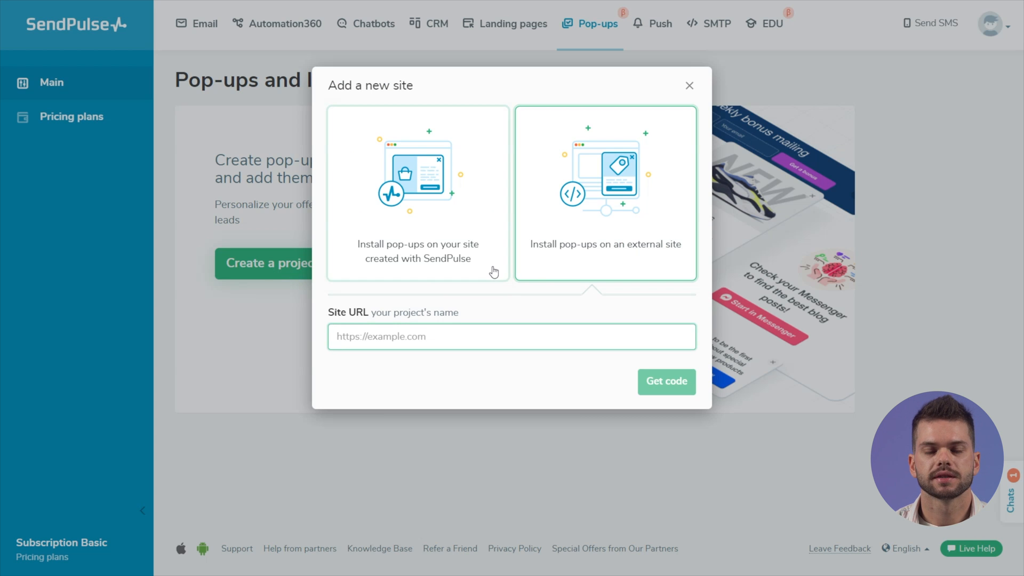
left_click(417, 193)
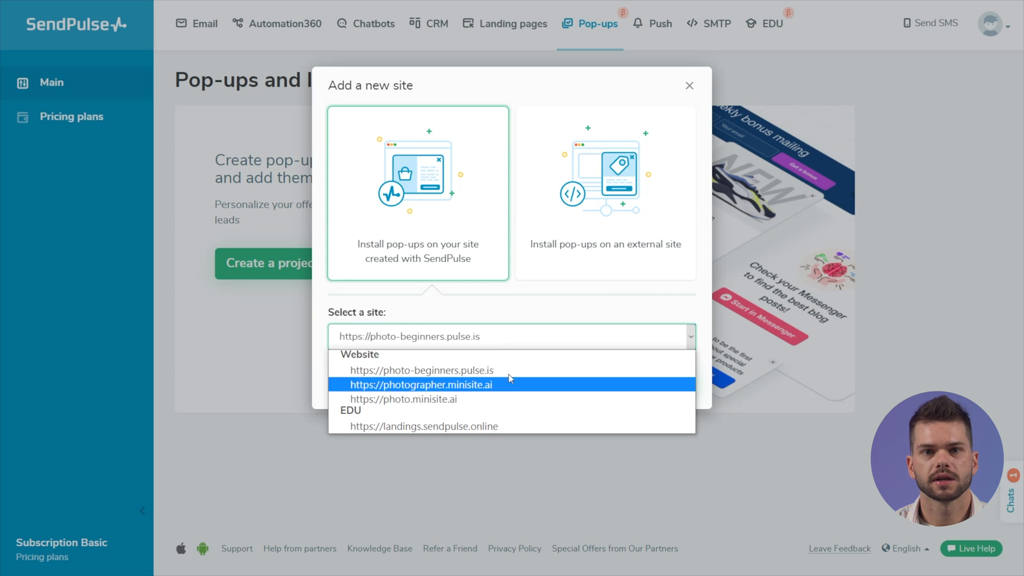
left_click(421, 369)
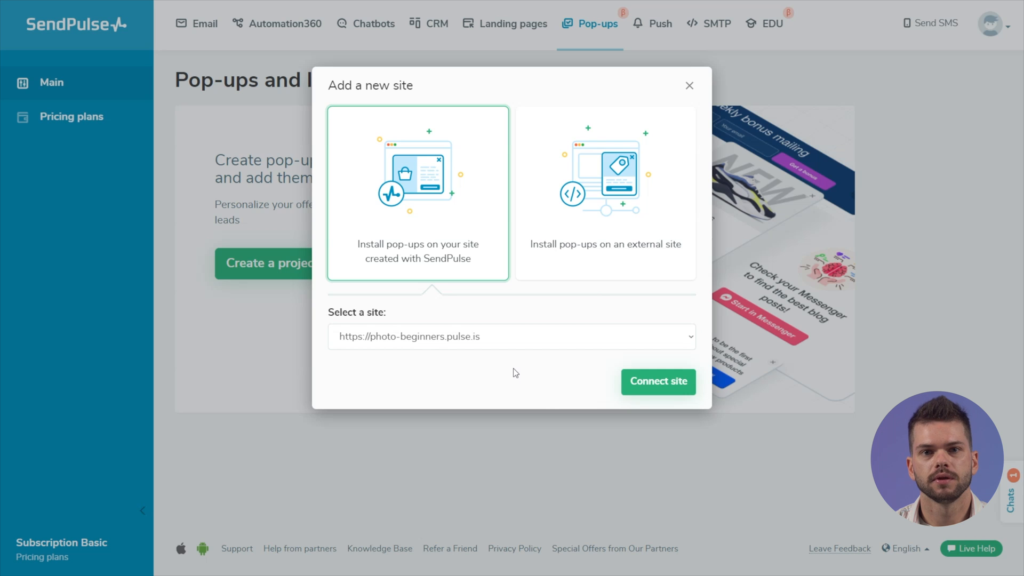
left_click(604, 190)
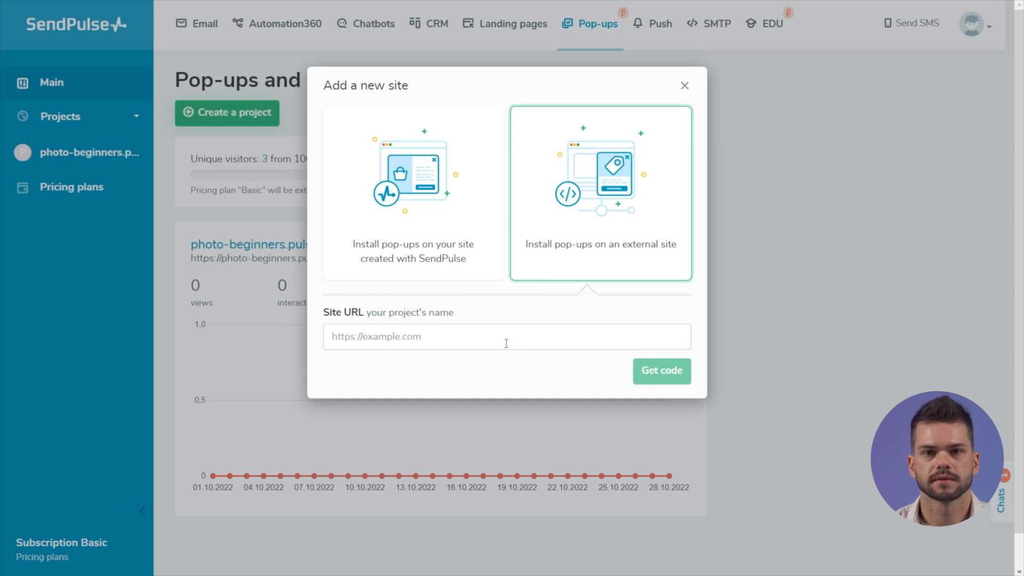
type("https://myawesome-site.com")
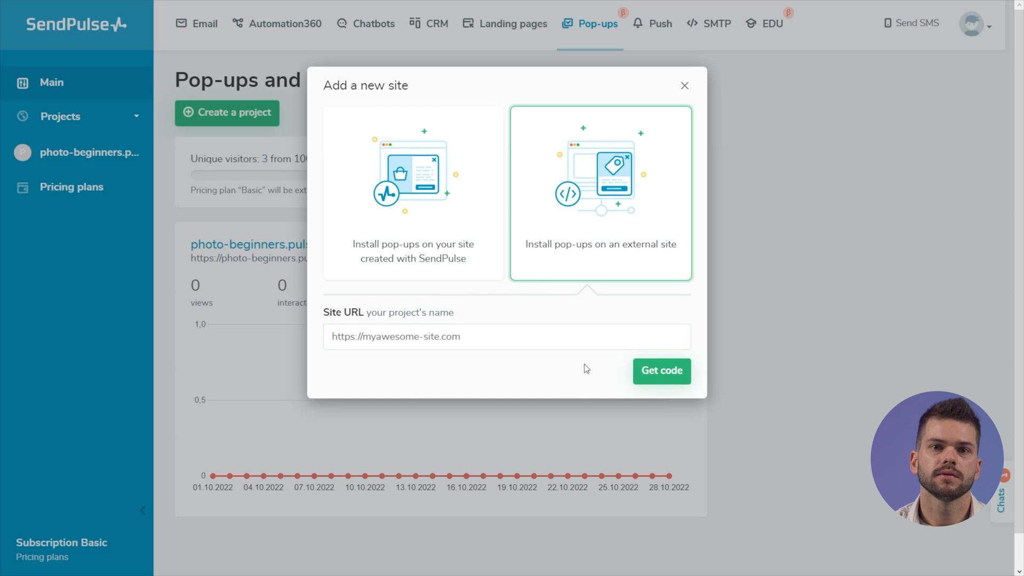
left_click(660, 371)
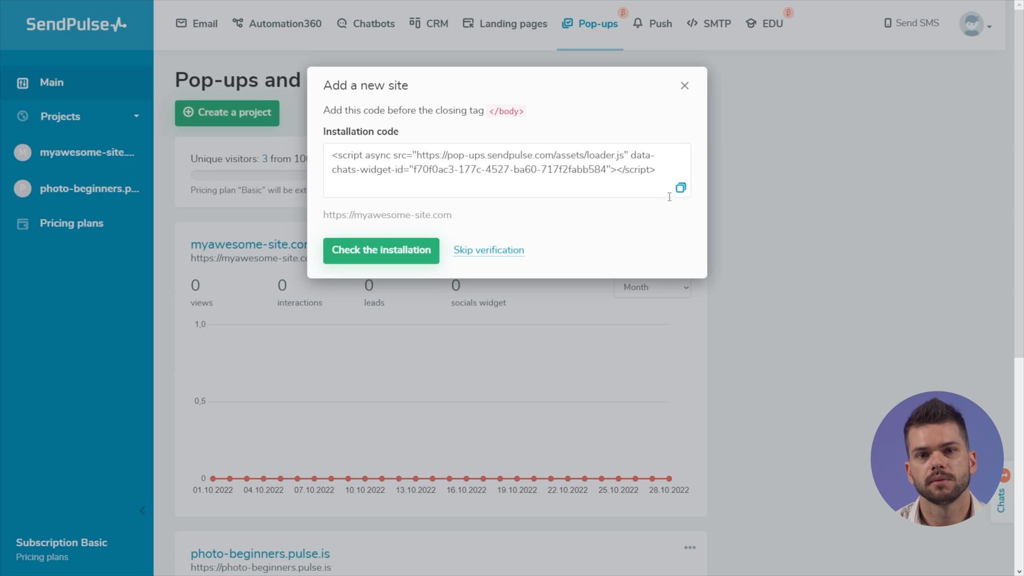
left_click(681, 188)
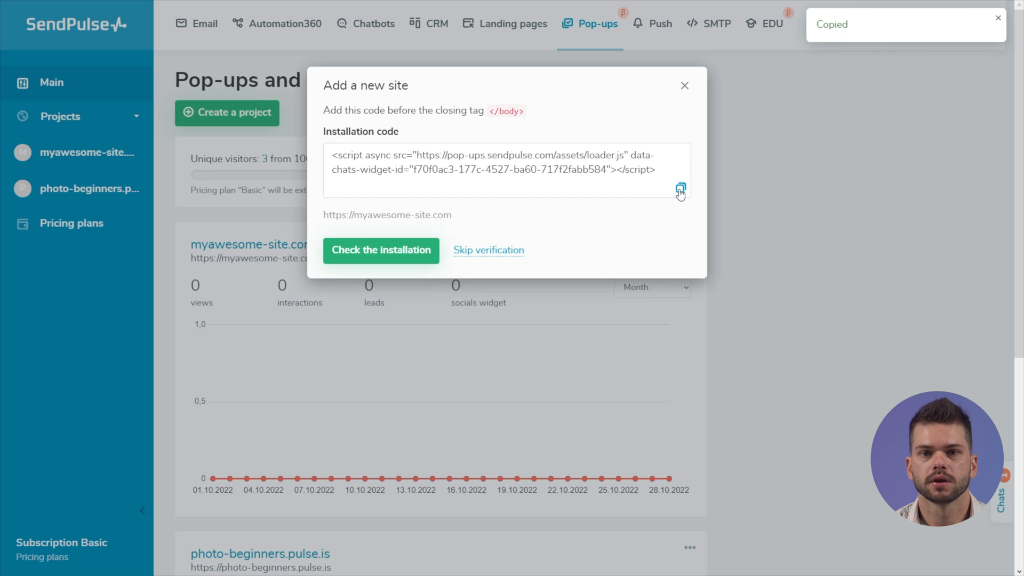
- Open the Festive overlay template 'We know how to choose a gift!' for editing
left_click(488, 249)
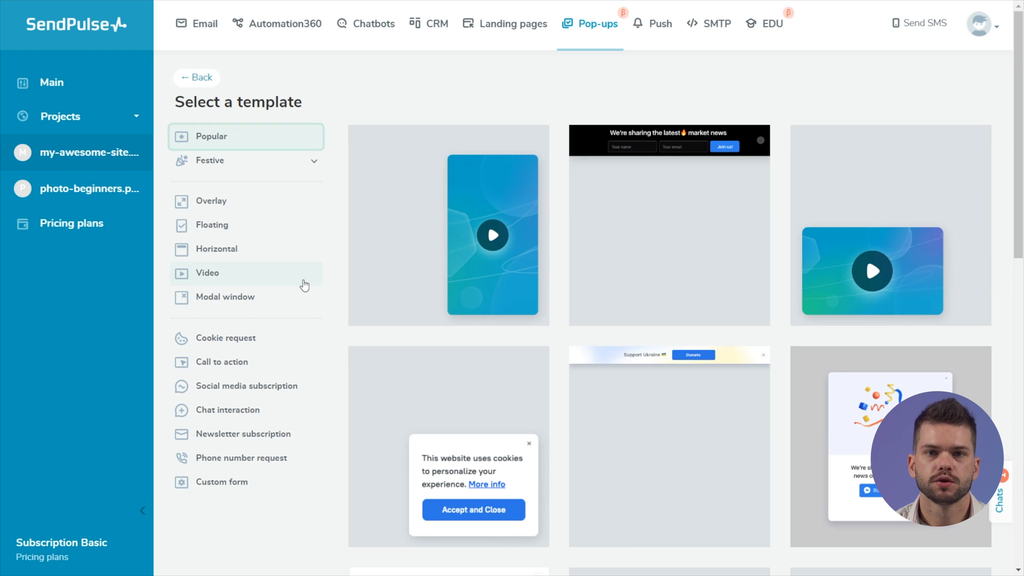
mouse_move(307, 148)
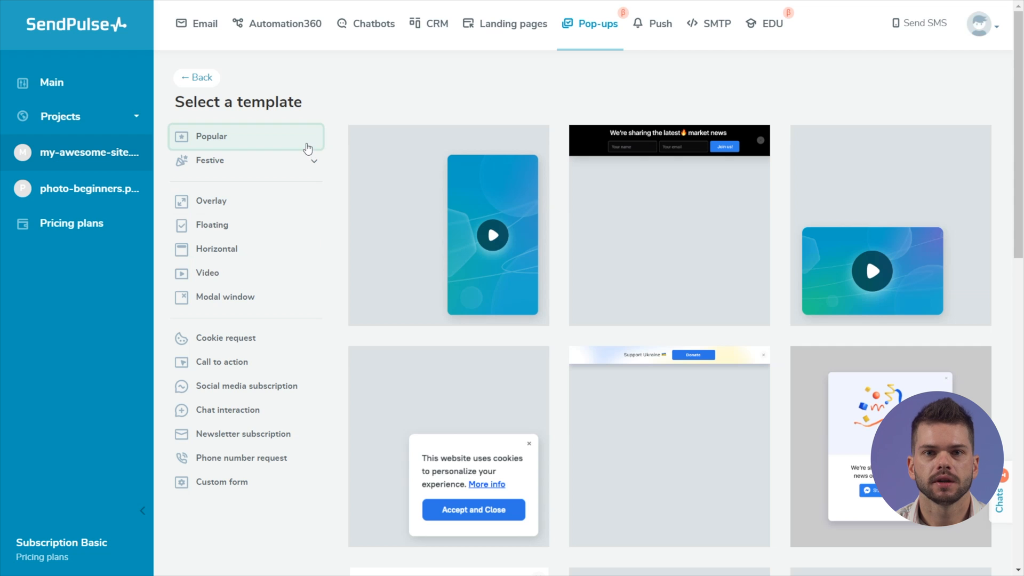
left_click(210, 160)
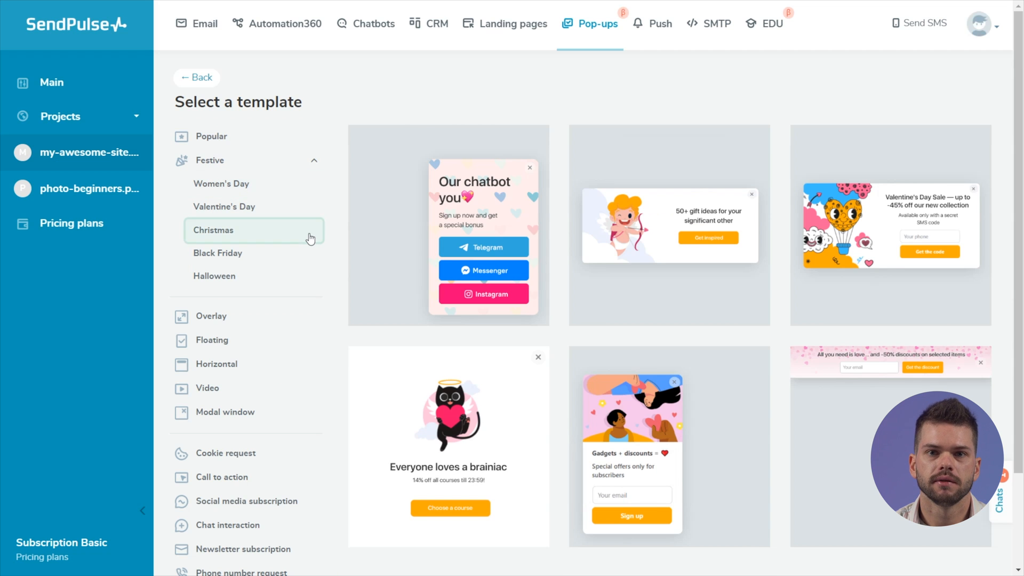
left_click(213, 276)
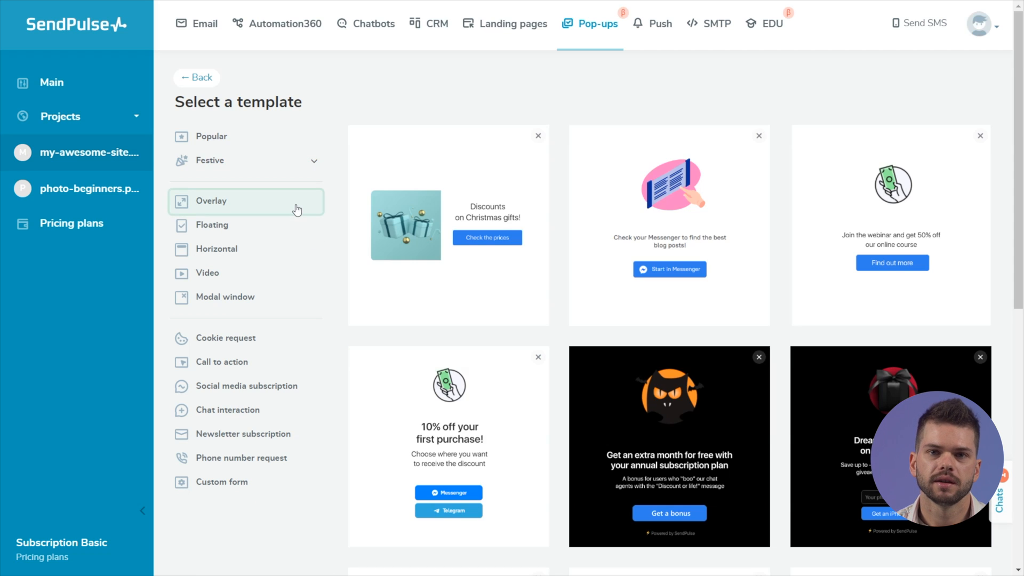
scroll("down", 3)
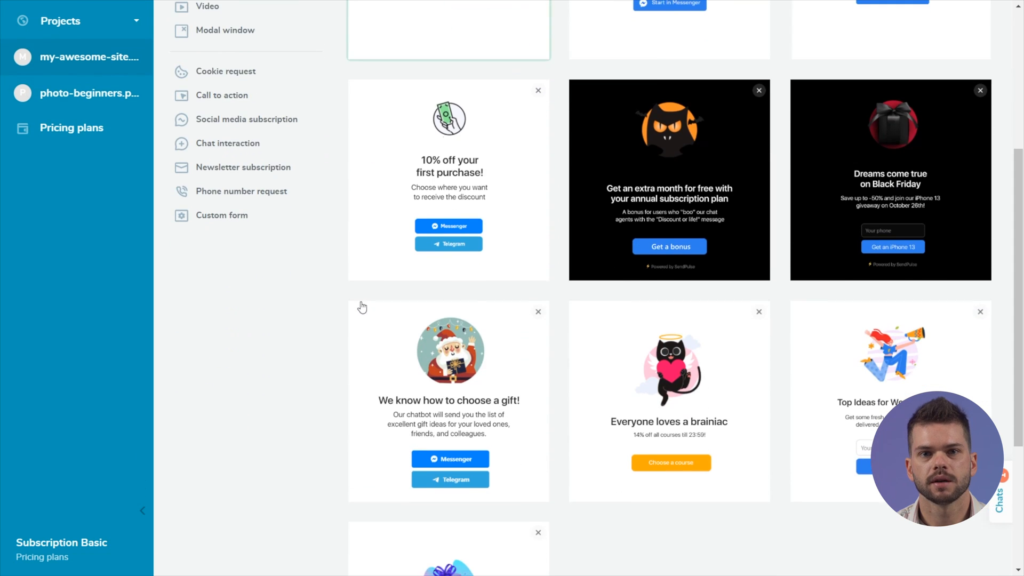
left_click(448, 400)
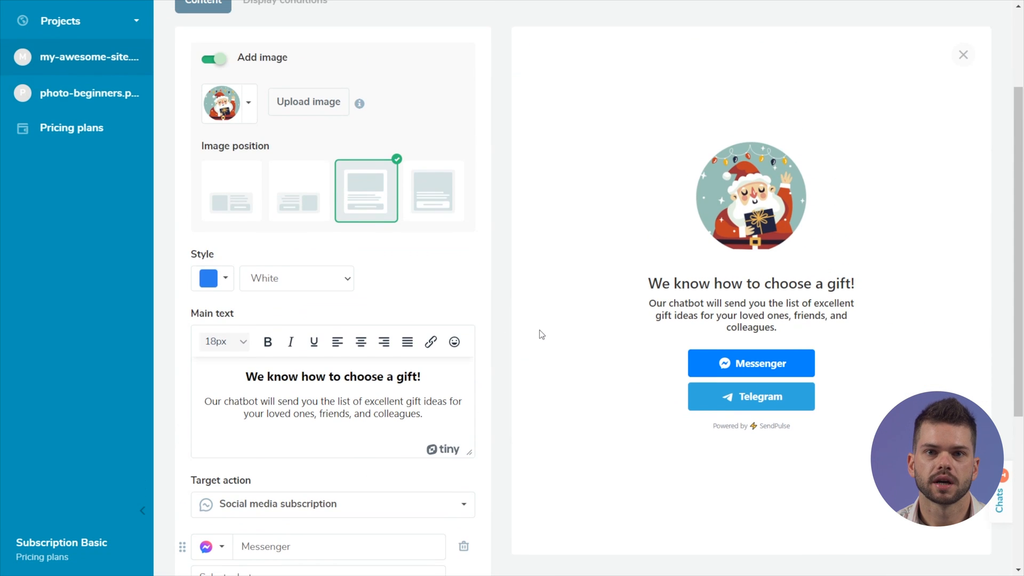
scroll("up", 3)
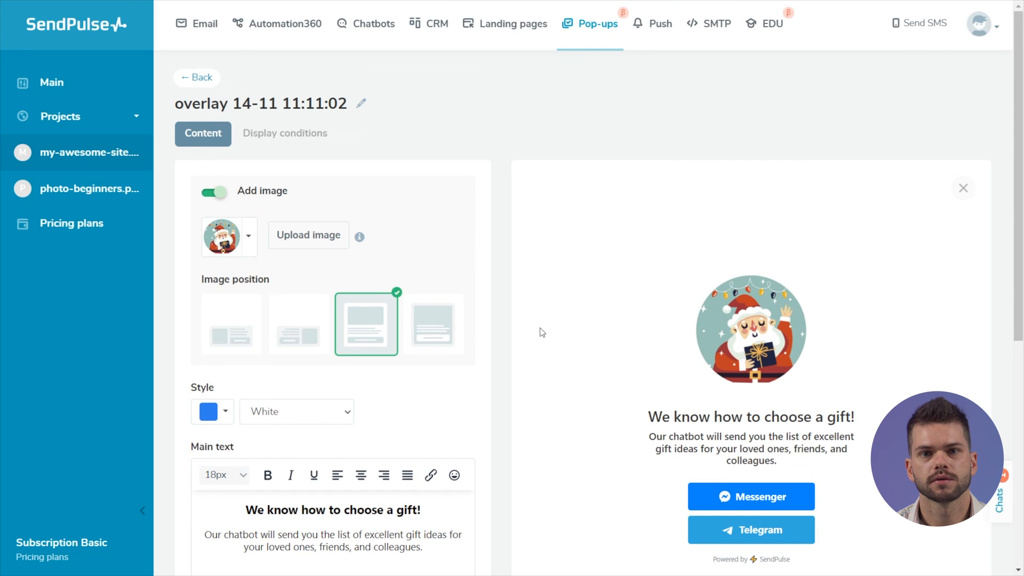
- Open the floating 'Our chatbot you' template, then go back to the template gallery
left_click(197, 77)
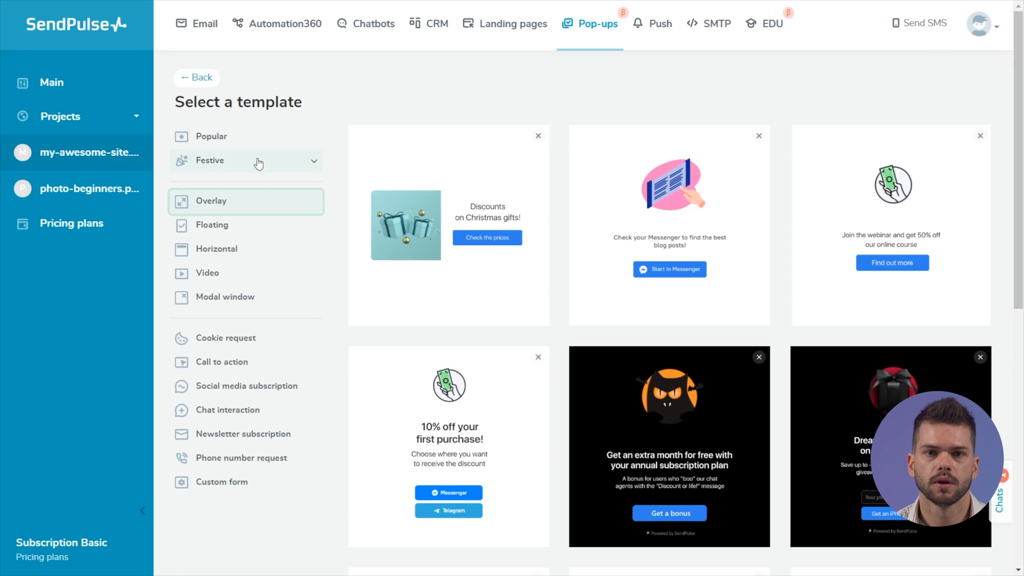
left_click(211, 224)
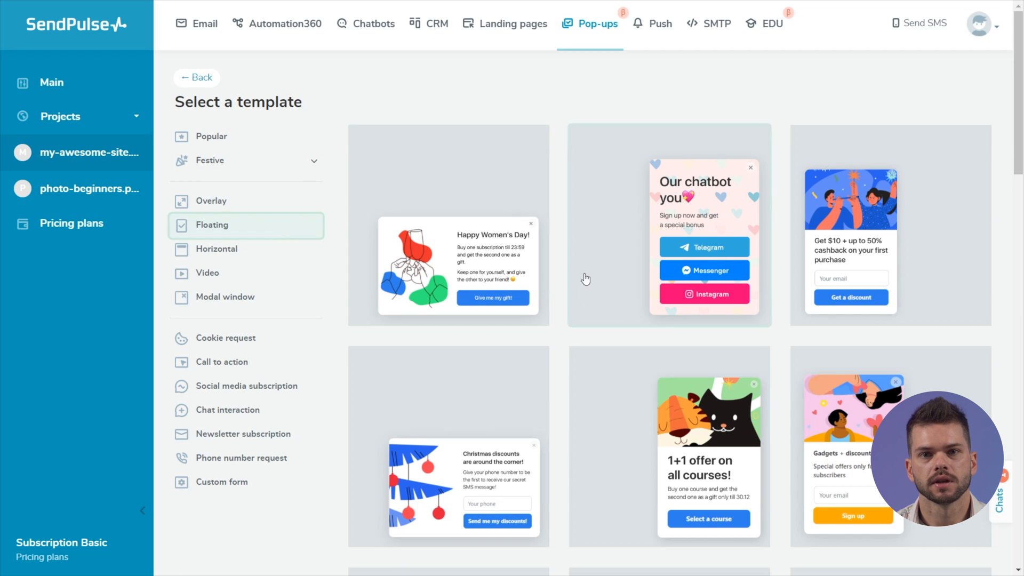
left_click(669, 225)
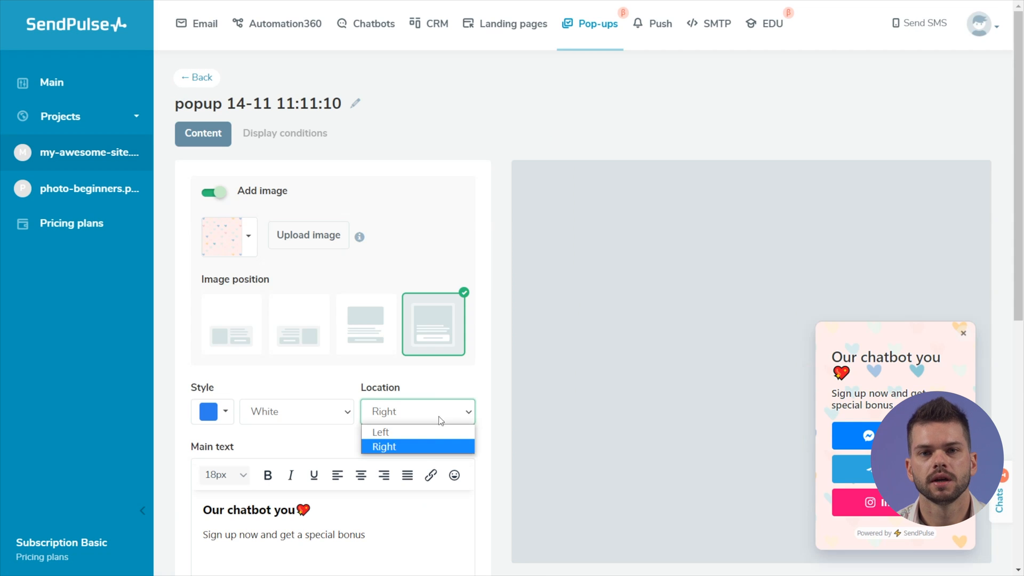
left_click(380, 432)
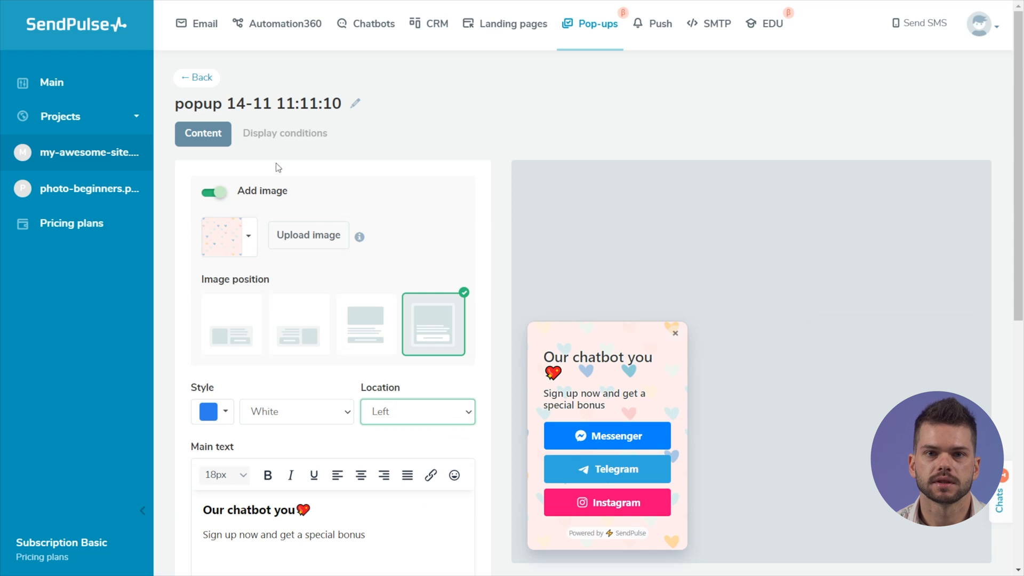
left_click(197, 77)
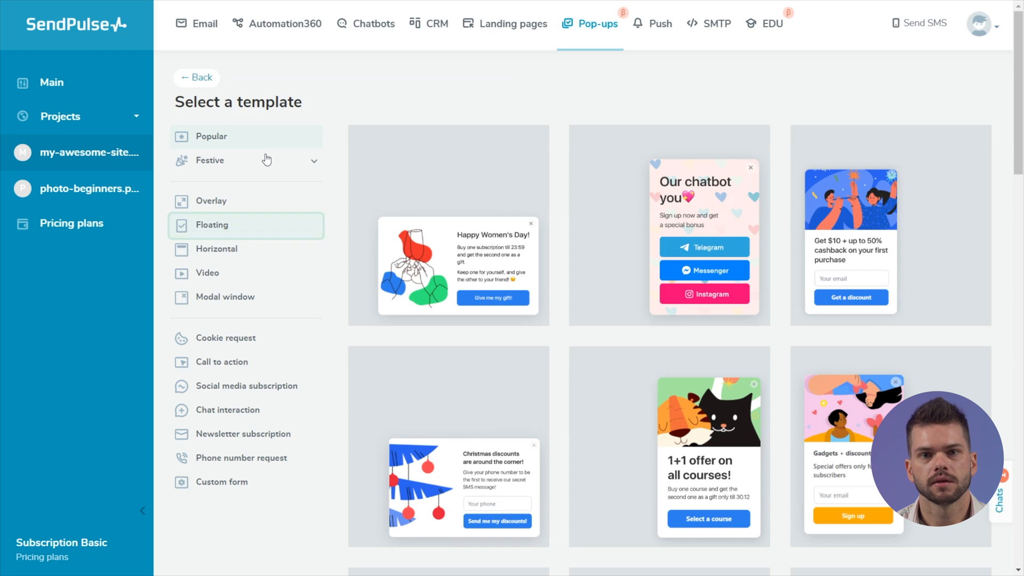
- Preview the Support Ukraine horizontal bar template and a video pop-up template
left_click(217, 249)
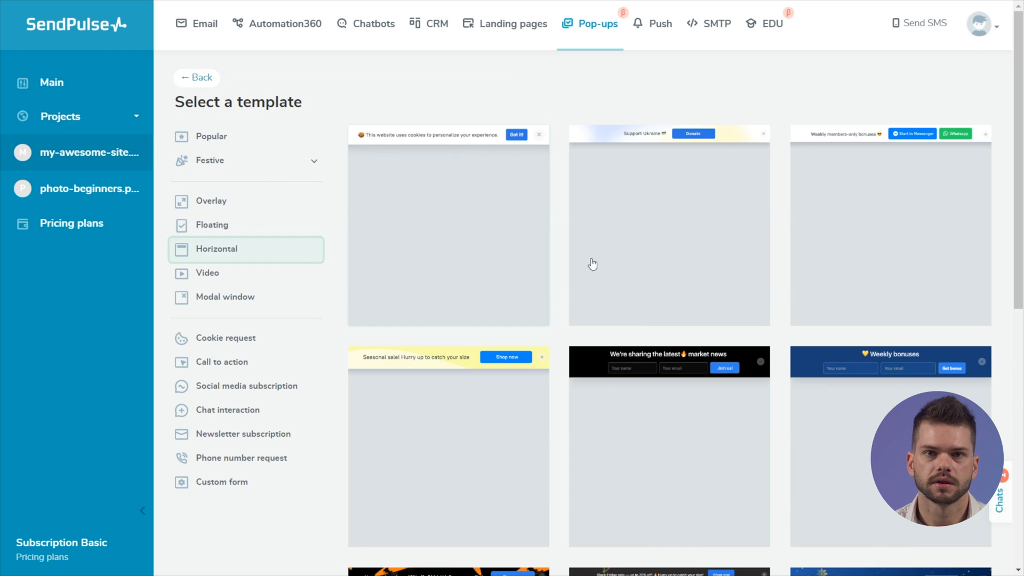
left_click(668, 224)
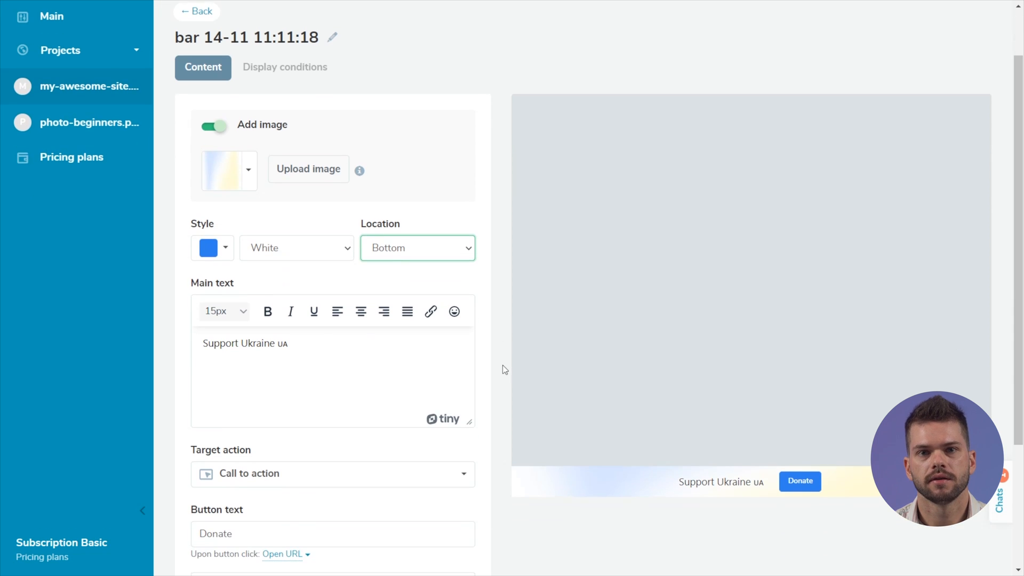
left_click(195, 11)
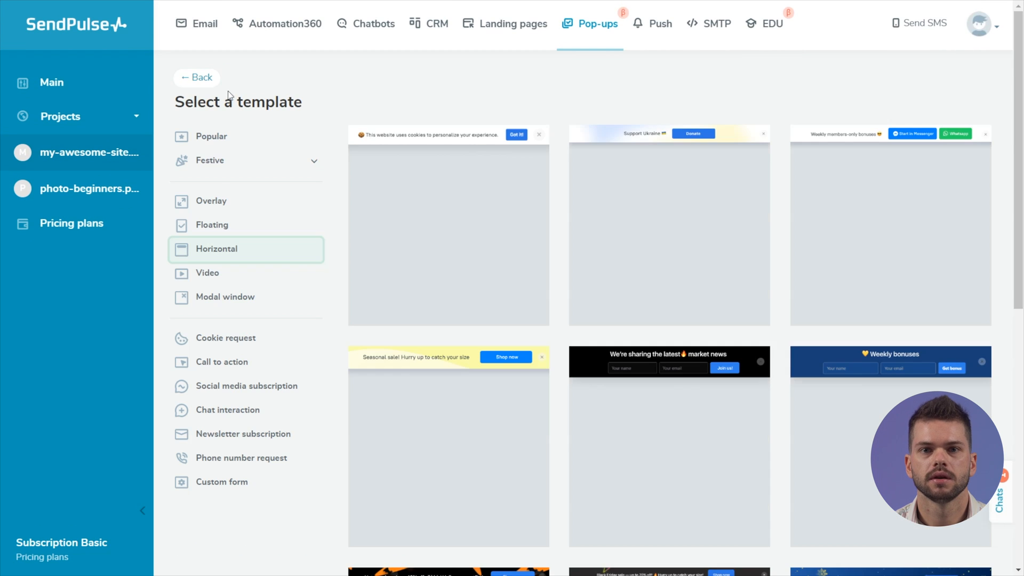
left_click(207, 273)
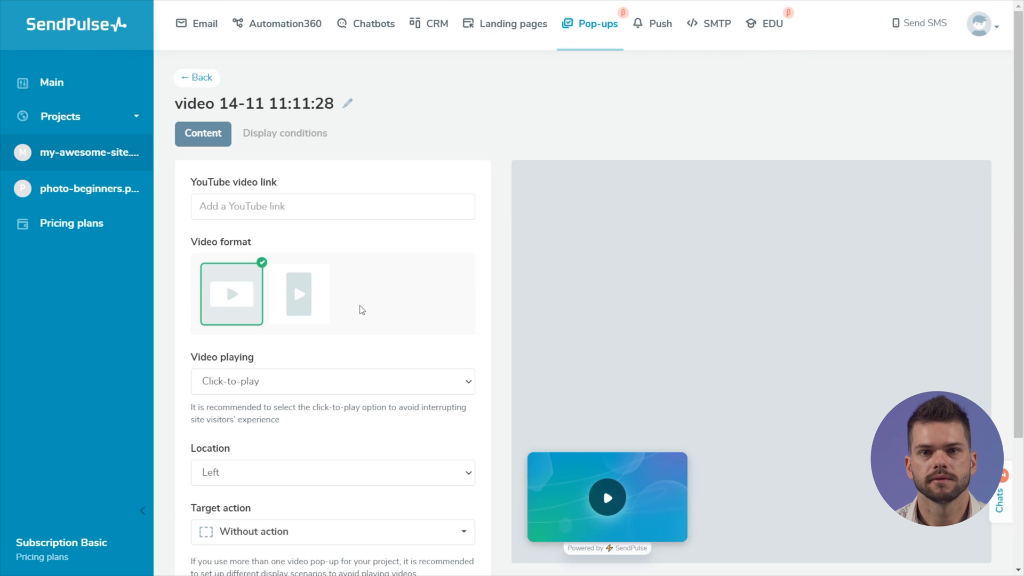
left_click(197, 77)
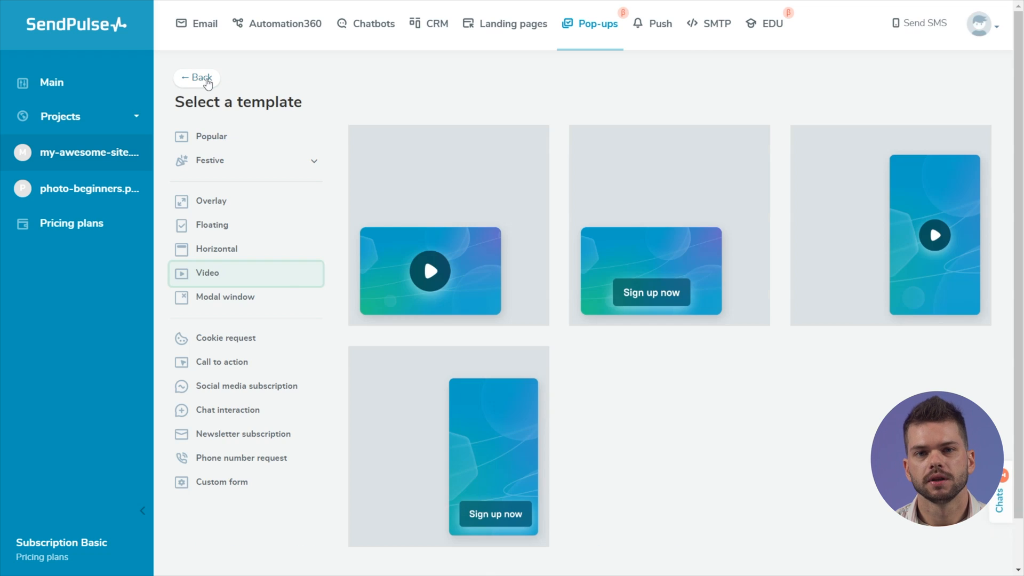
- Open the 'Weekly members-only bonuses' modal window template and scroll through it
left_click(225, 296)
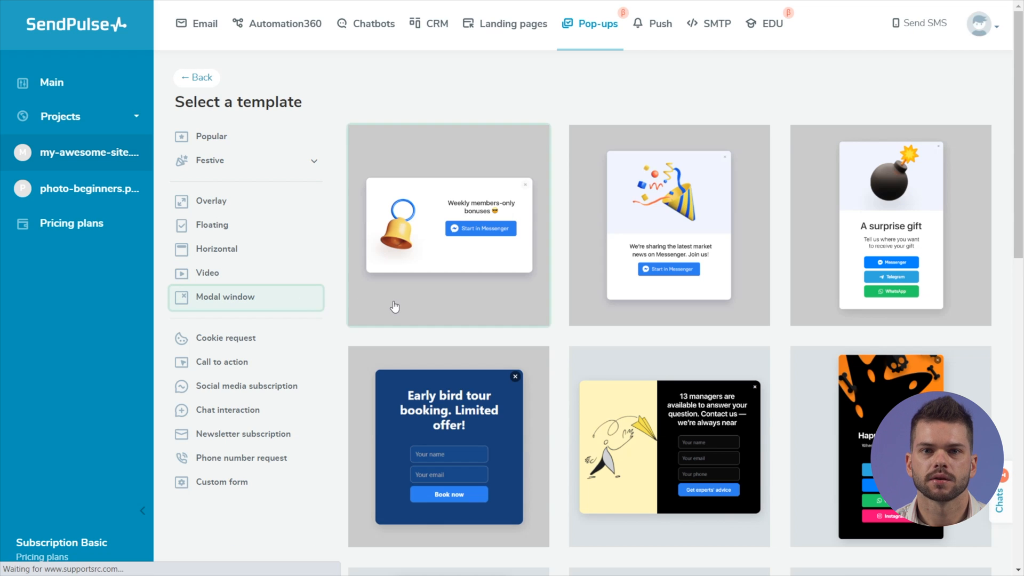
left_click(448, 224)
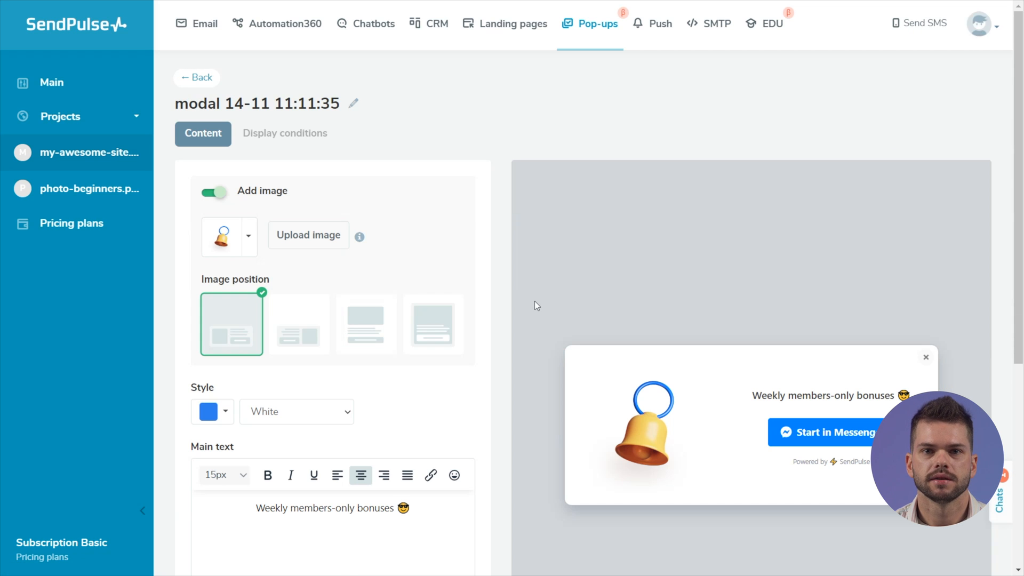
scroll("down", 3)
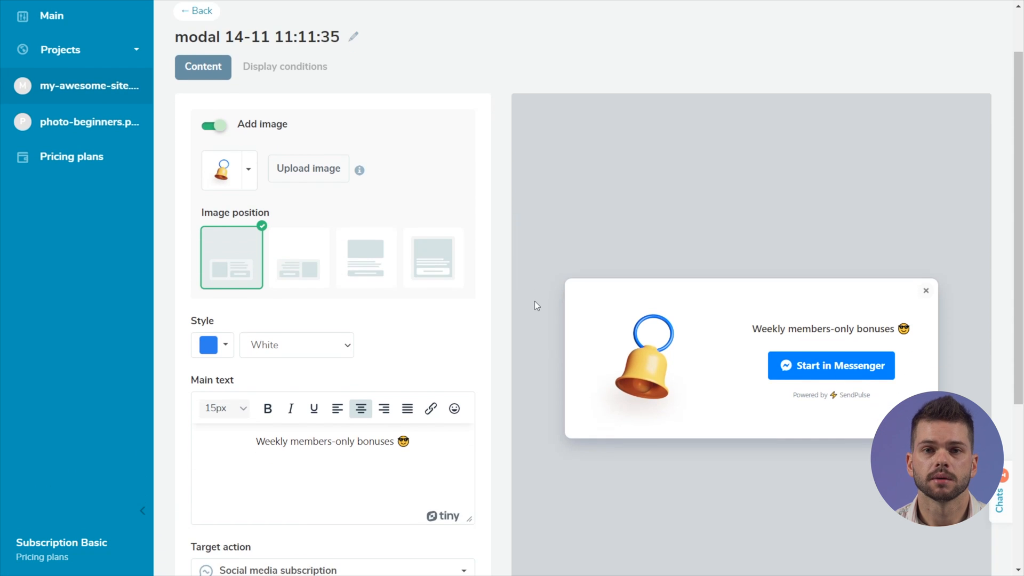
scroll("down", 3)
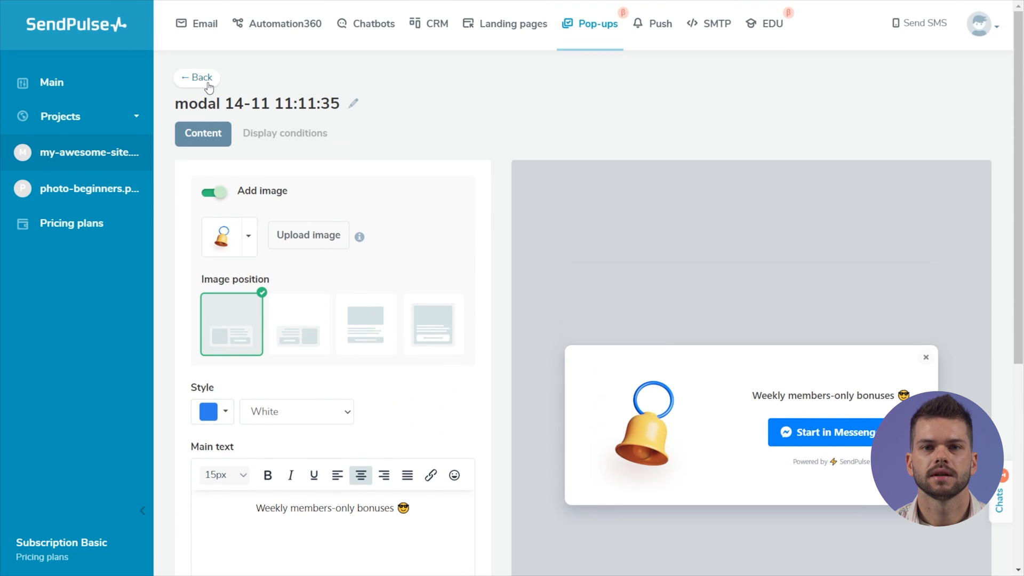
- Browse the cookie request and call-to-action templates
left_click(197, 77)
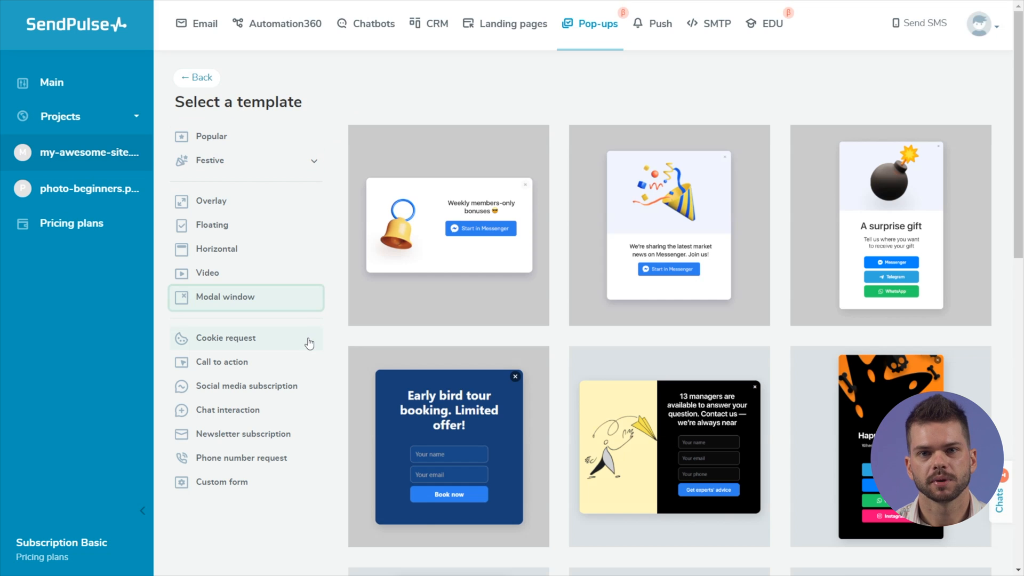
left_click(448, 224)
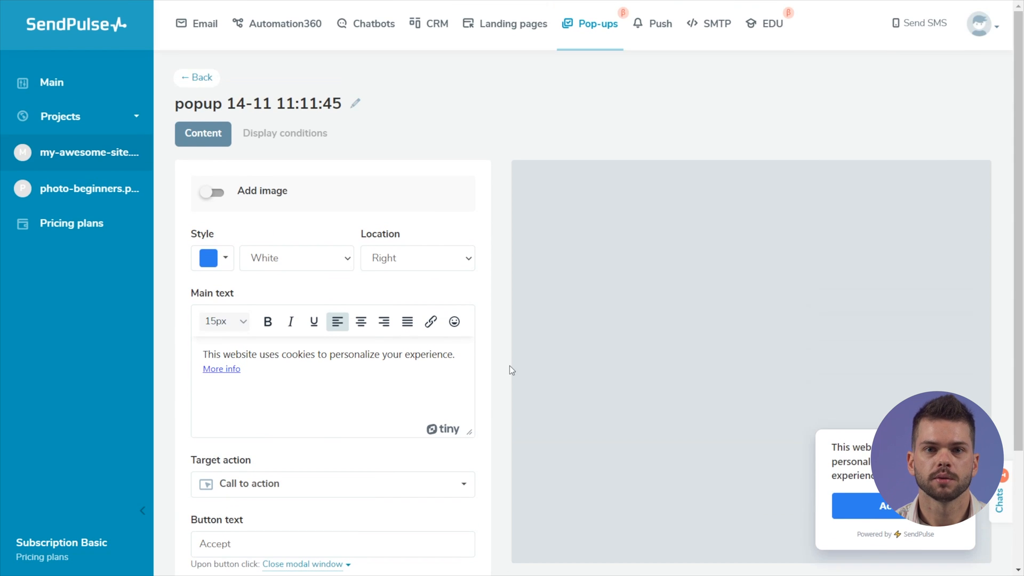
left_click(196, 76)
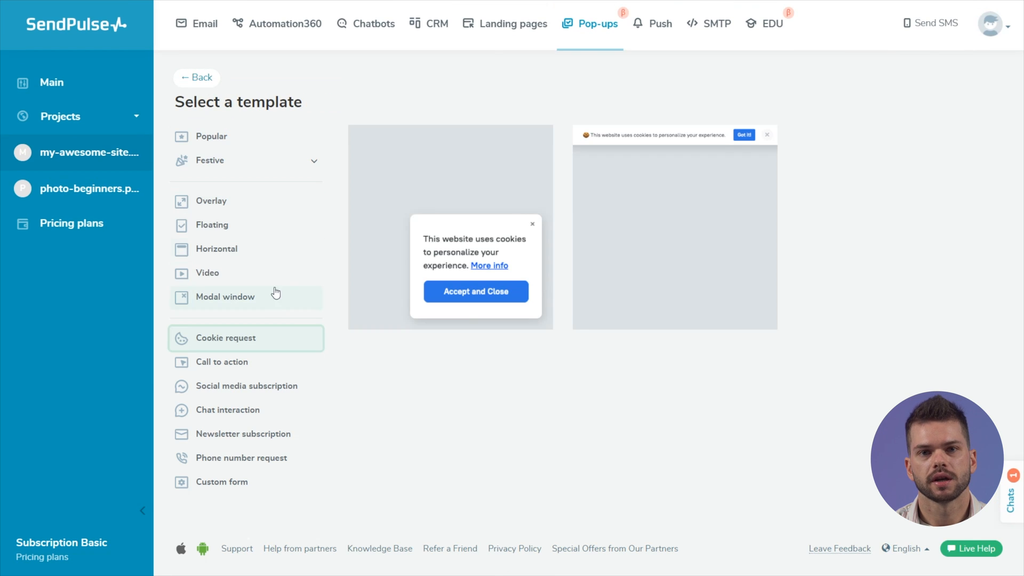
left_click(223, 361)
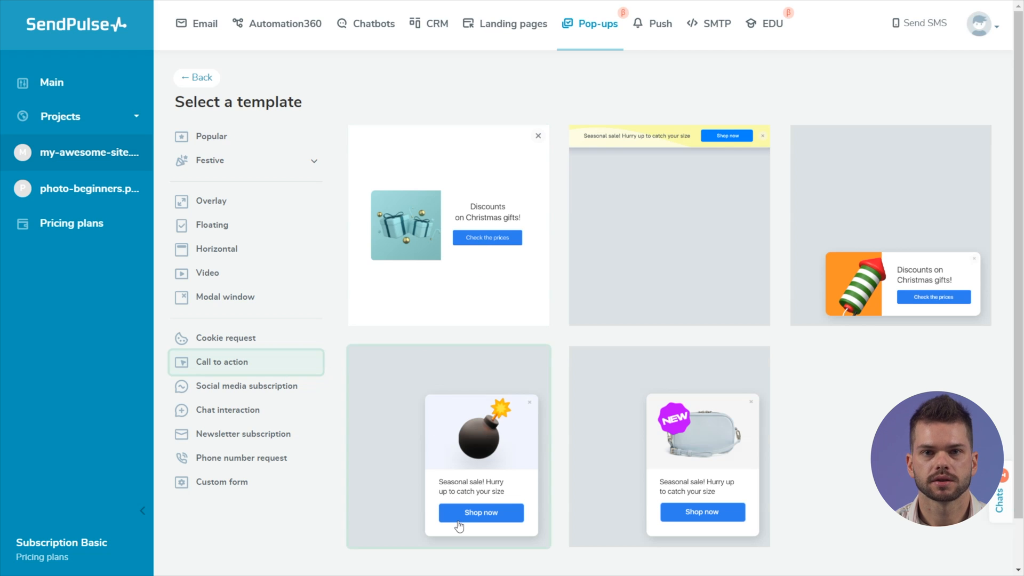
- Open the market news social subscription template and add more social buttons
left_click(242, 386)
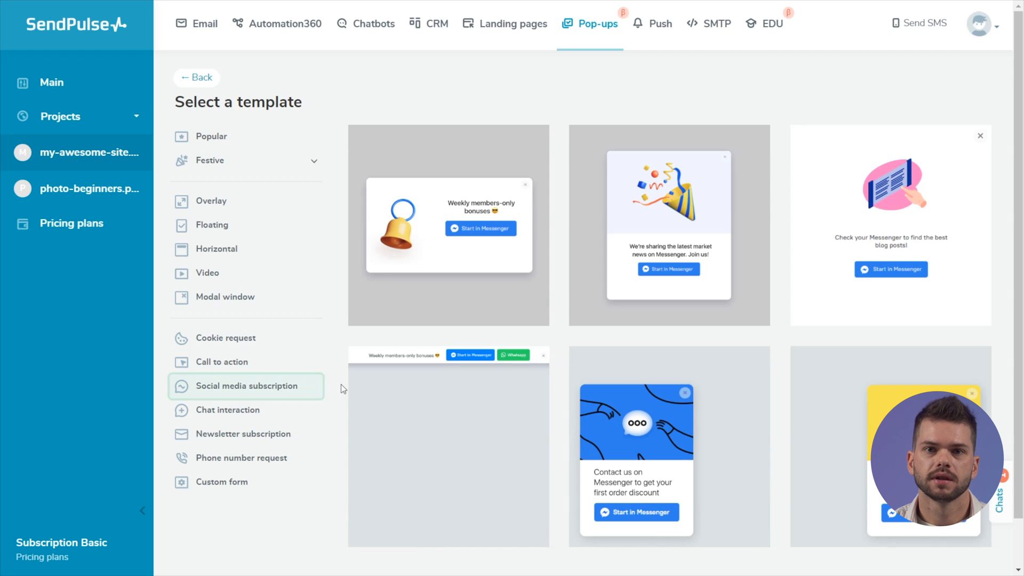
left_click(667, 224)
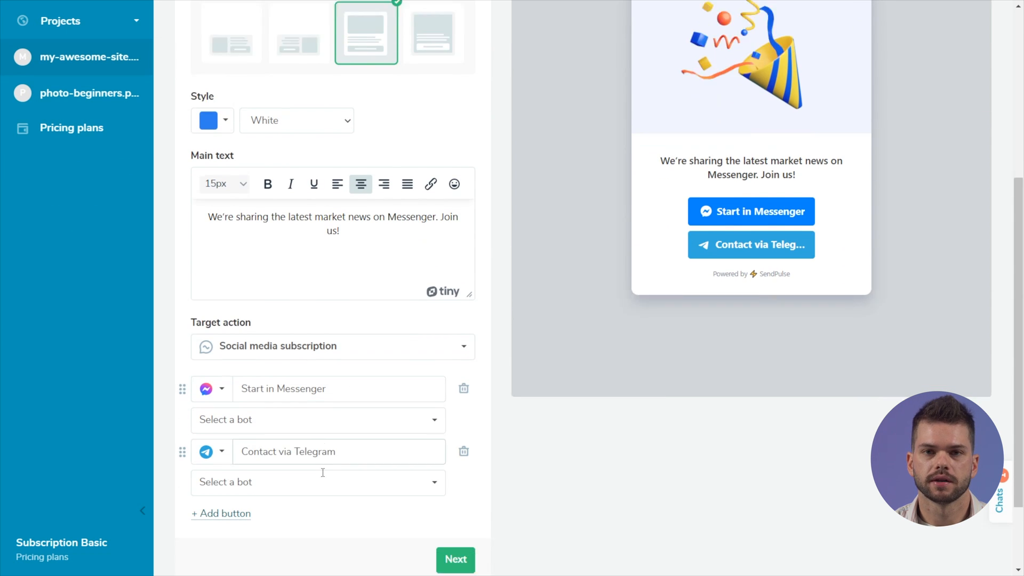
left_click(221, 512)
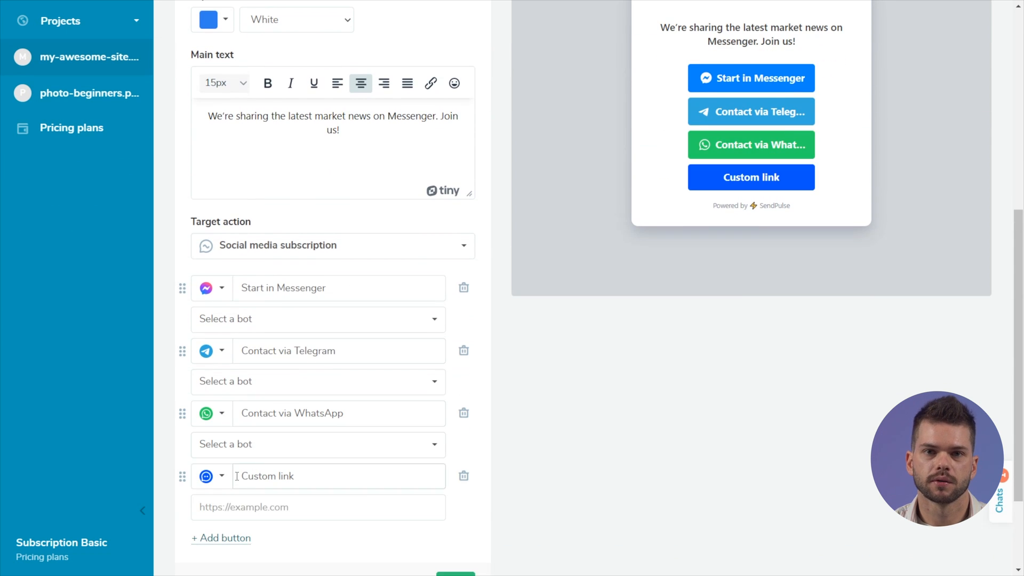
left_click(211, 410)
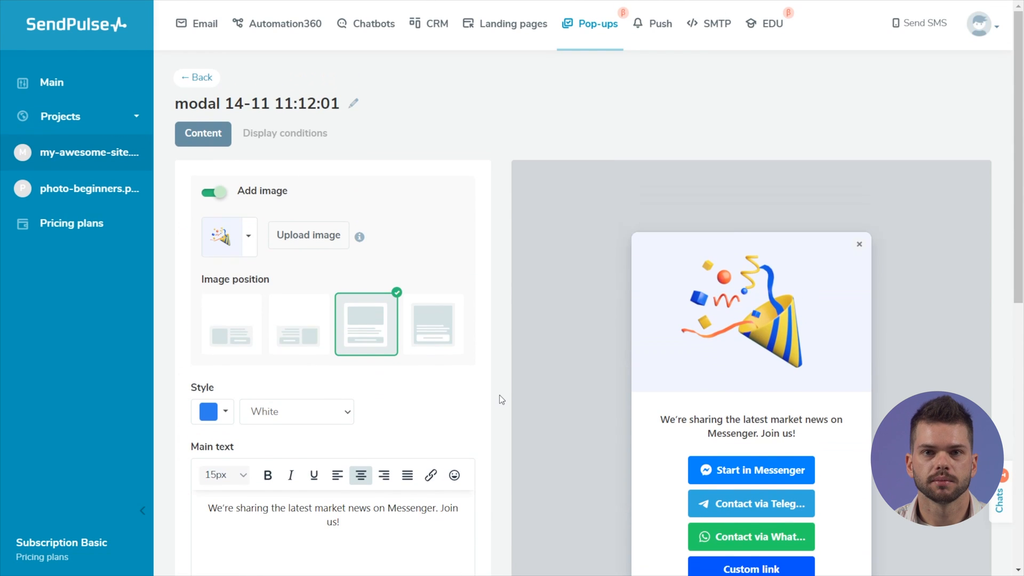
left_click(195, 77)
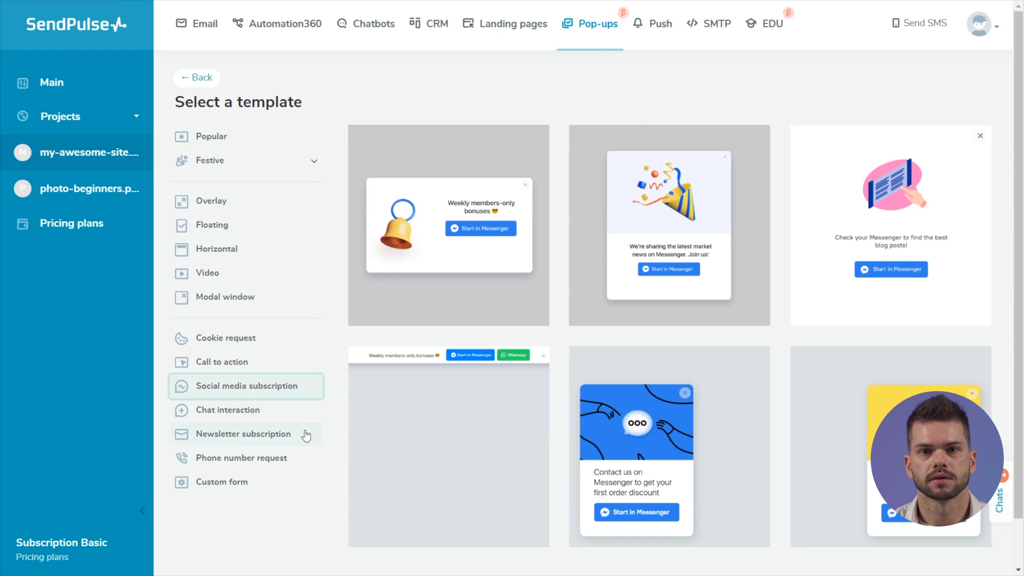
- Browse newsletter, phone number request and custom form templates, ending on Floating
left_click(244, 434)
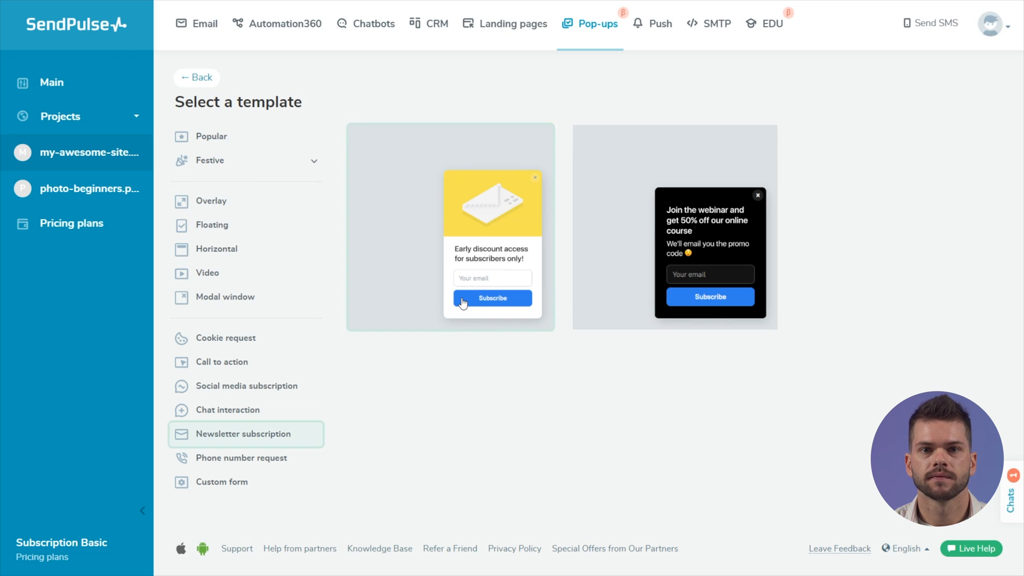
left_click(242, 457)
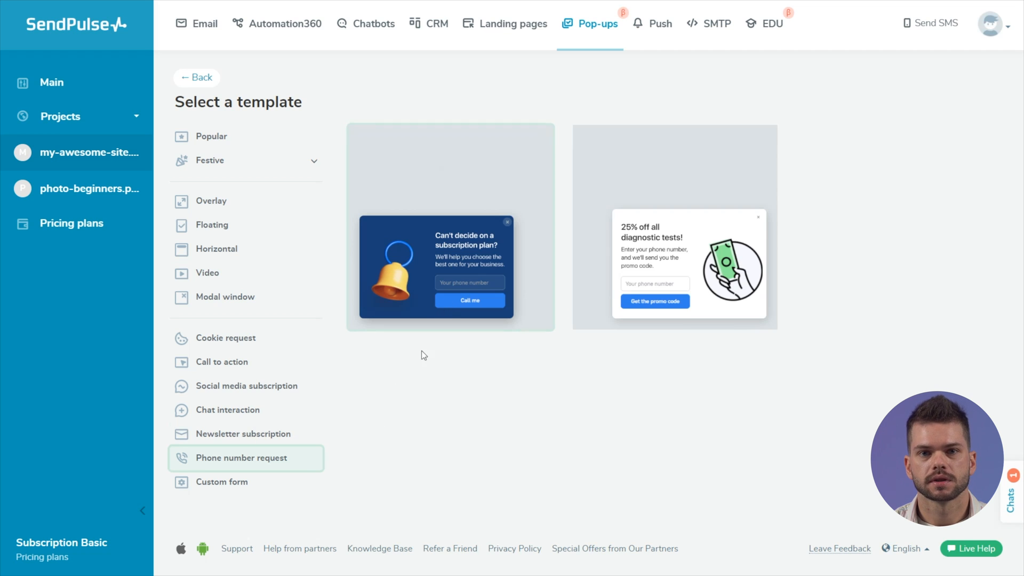
left_click(223, 482)
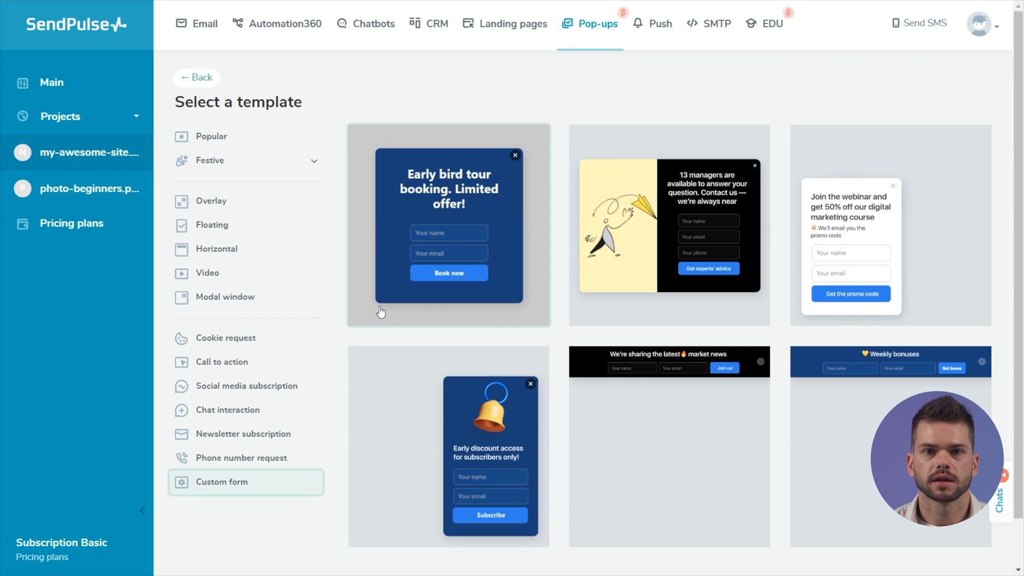
left_click(210, 224)
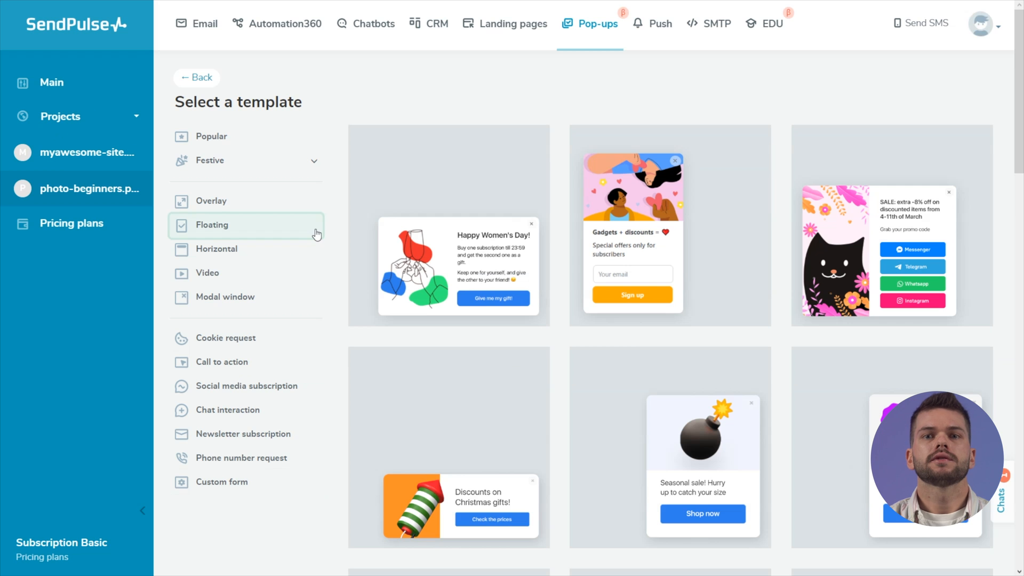
- Open the 'Gadgets + discounts' floating template, rename it 'first purchase', use gift-boxes image
left_click(631, 225)
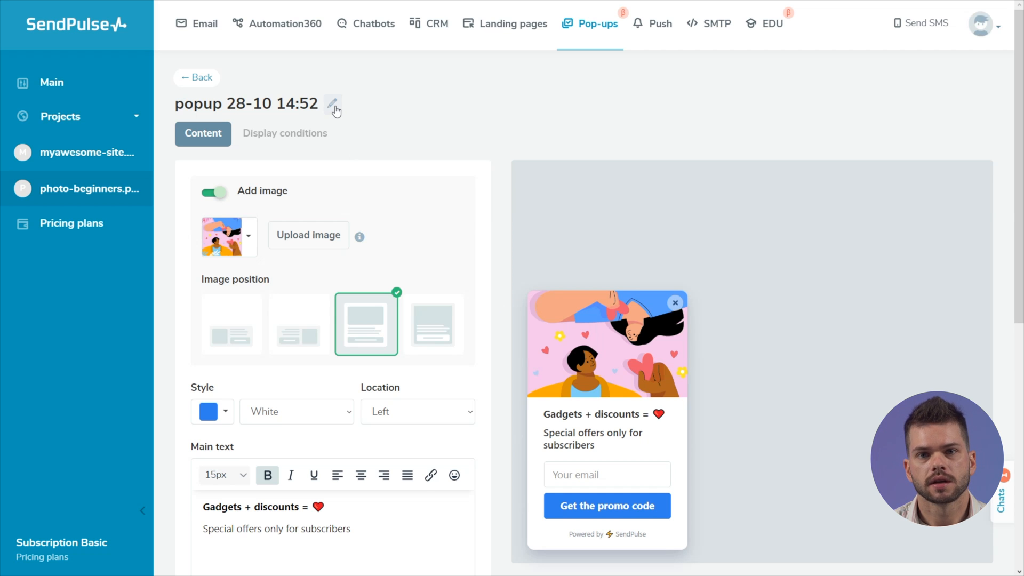
left_click(334, 104)
type("first purchase")
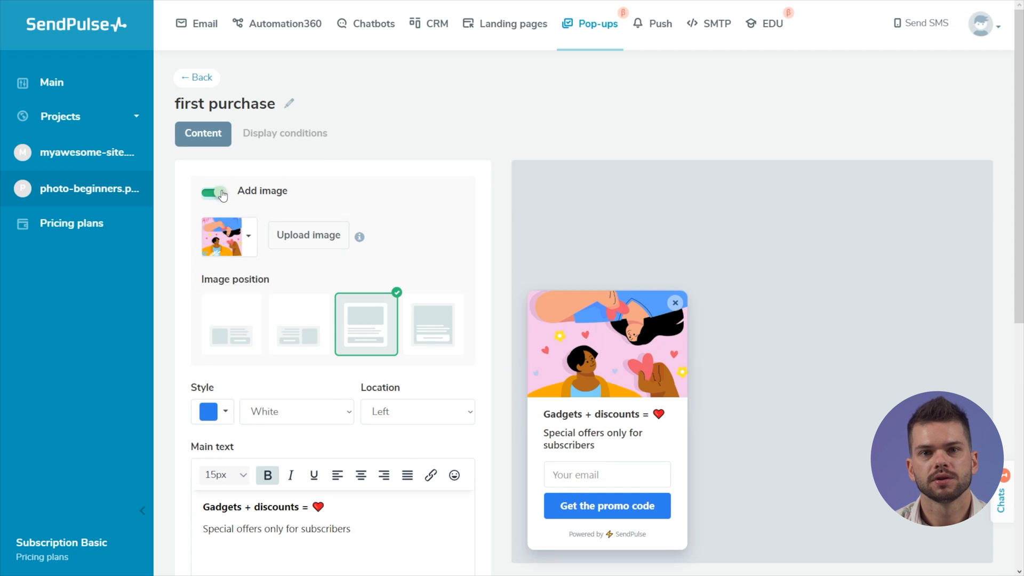
left_click(248, 235)
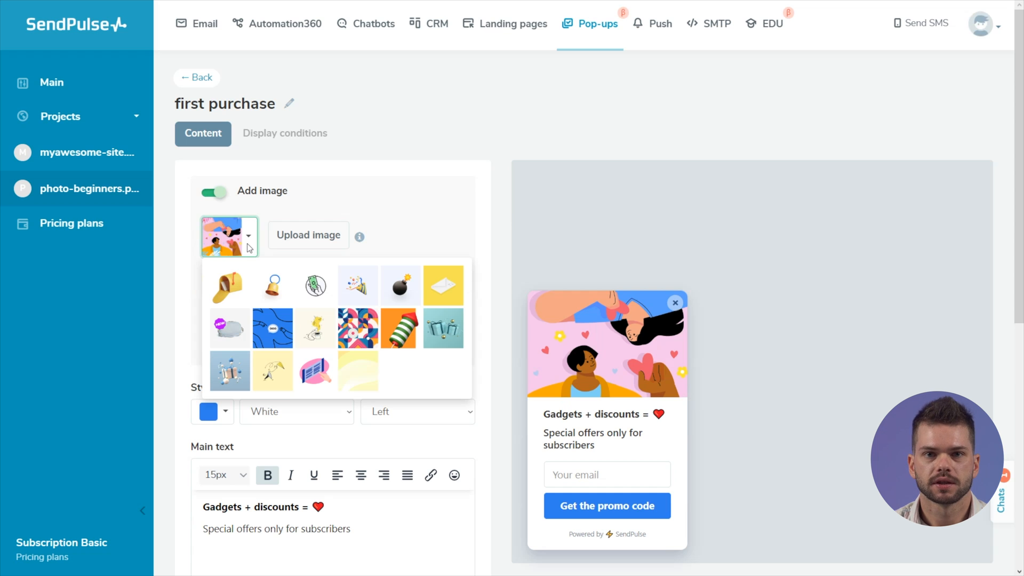
left_click(444, 329)
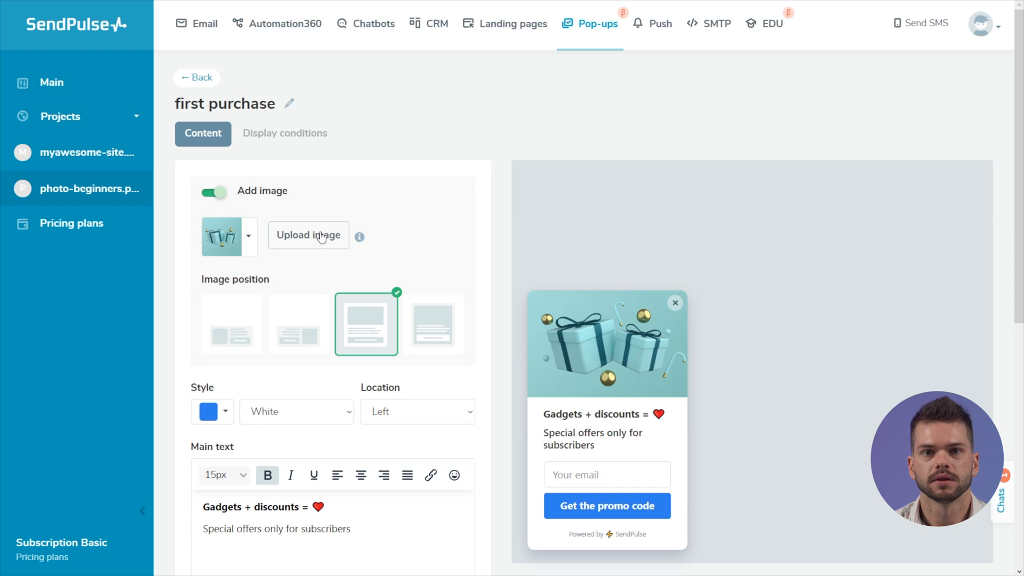
mouse_move(313, 271)
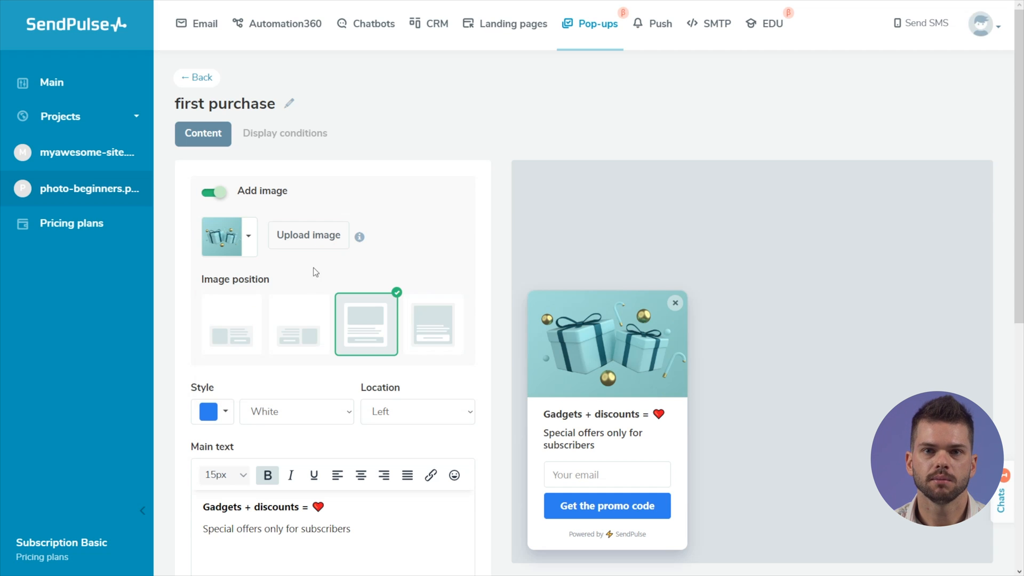
- Keep the image above the text, pick grey accent, White style, Right location
left_click(299, 323)
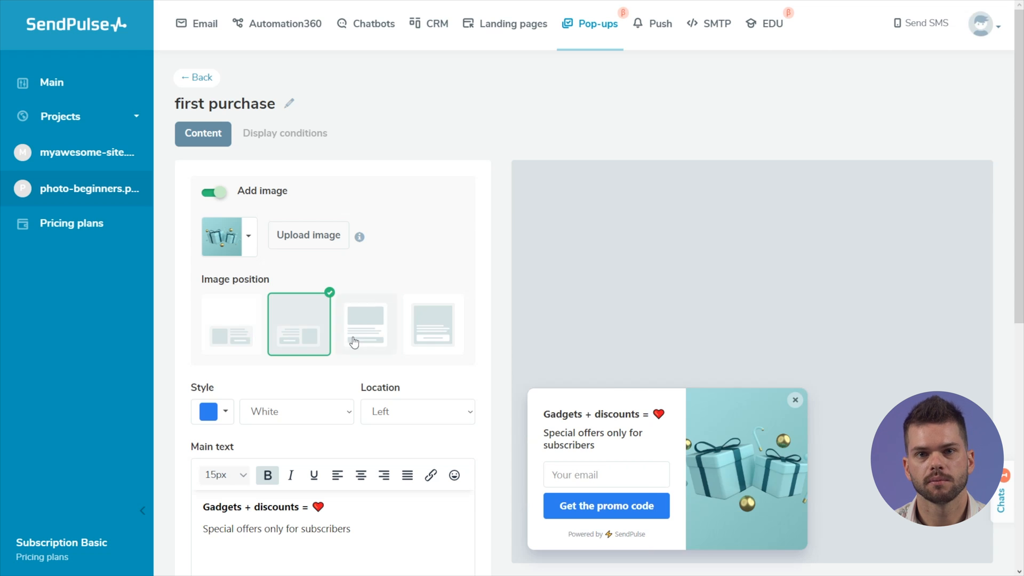
left_click(433, 323)
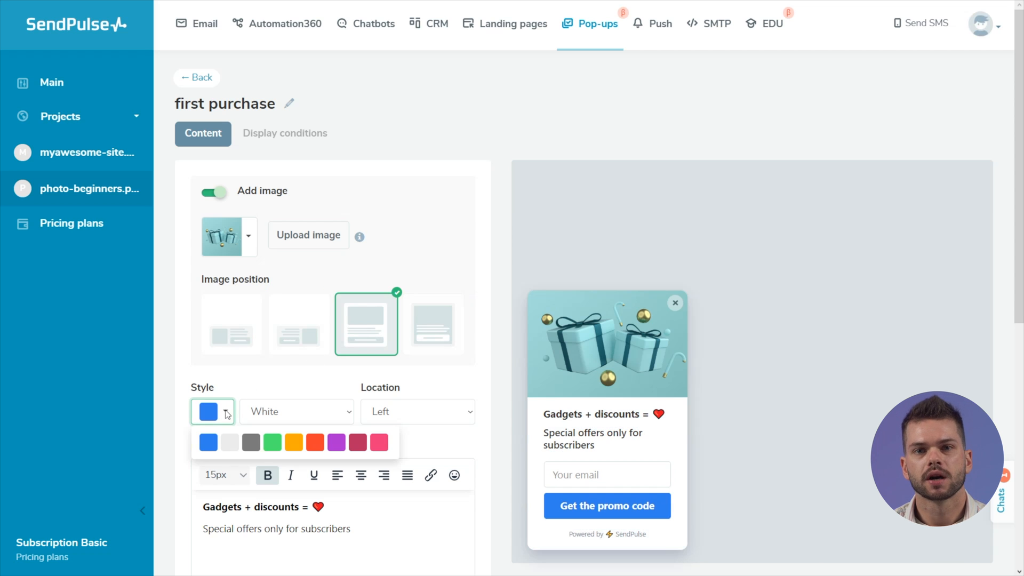
left_click(250, 442)
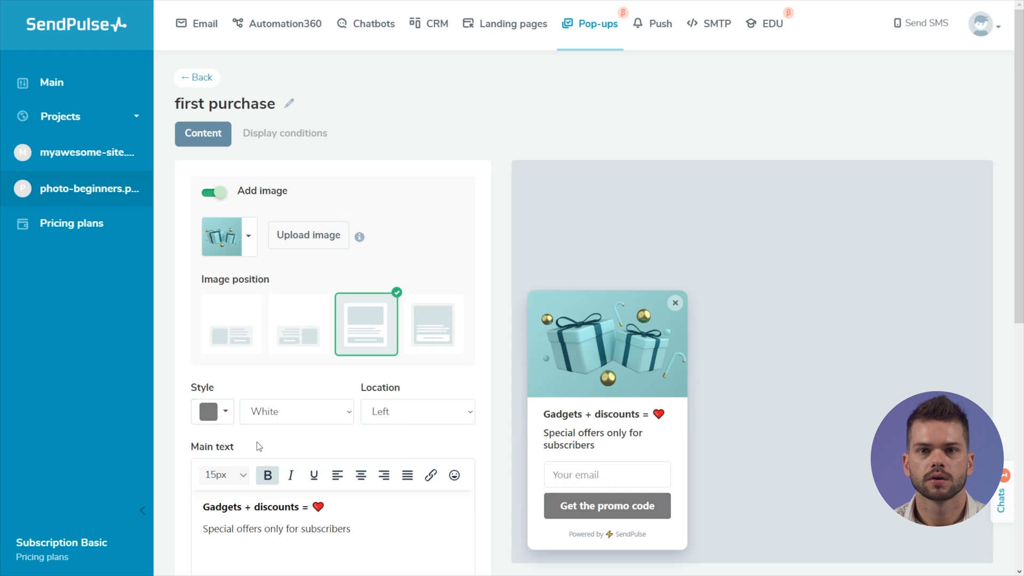
left_click(294, 411)
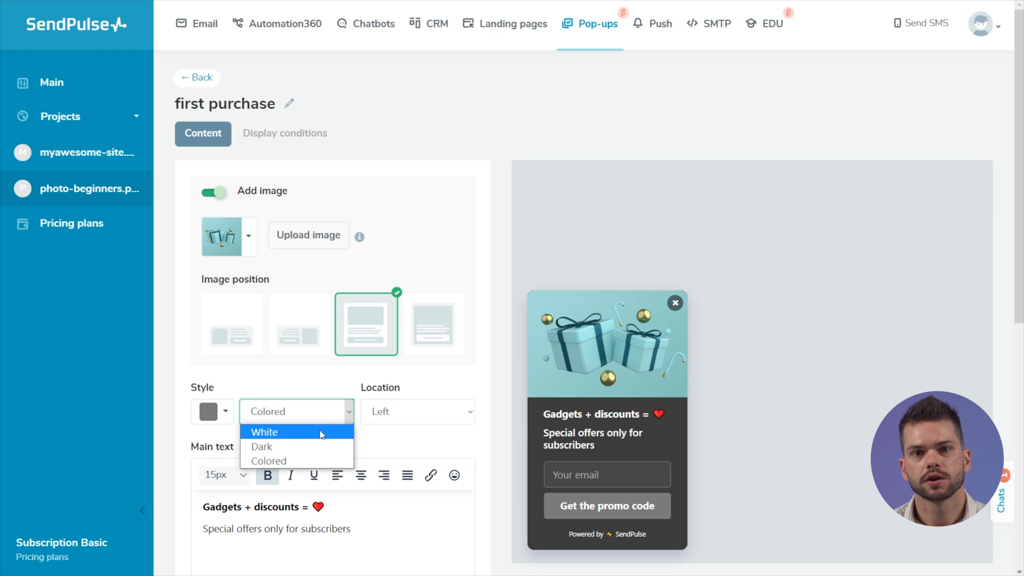
left_click(264, 432)
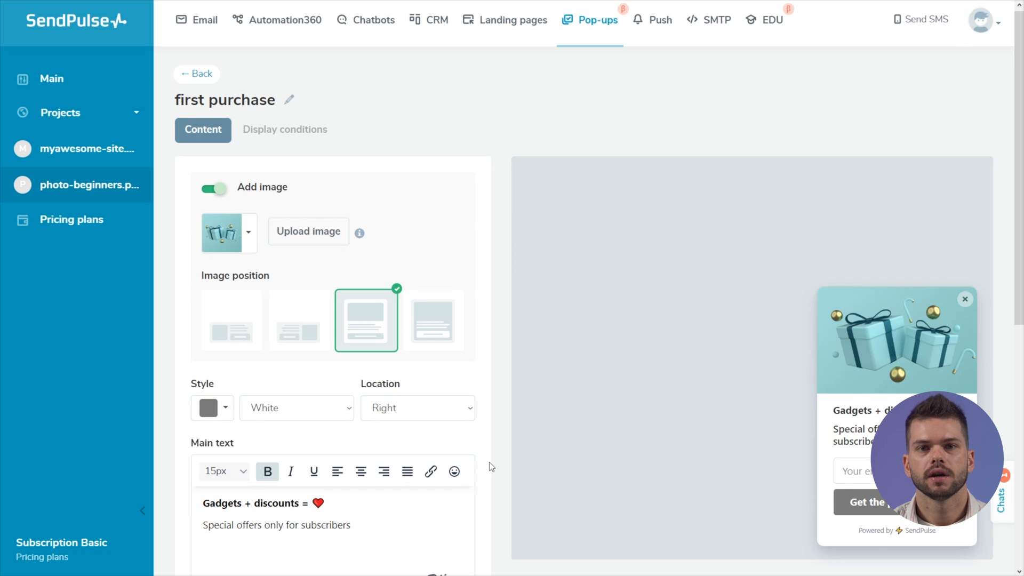
- Keep the Custom form target action and change the button text to 'Get a discount'
scroll("down", 3)
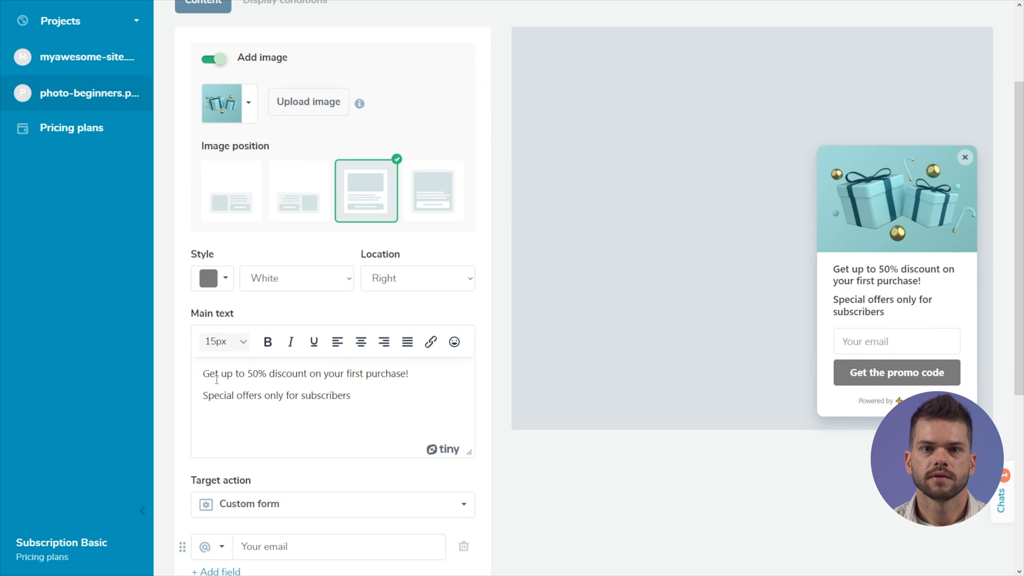
scroll("down", 3)
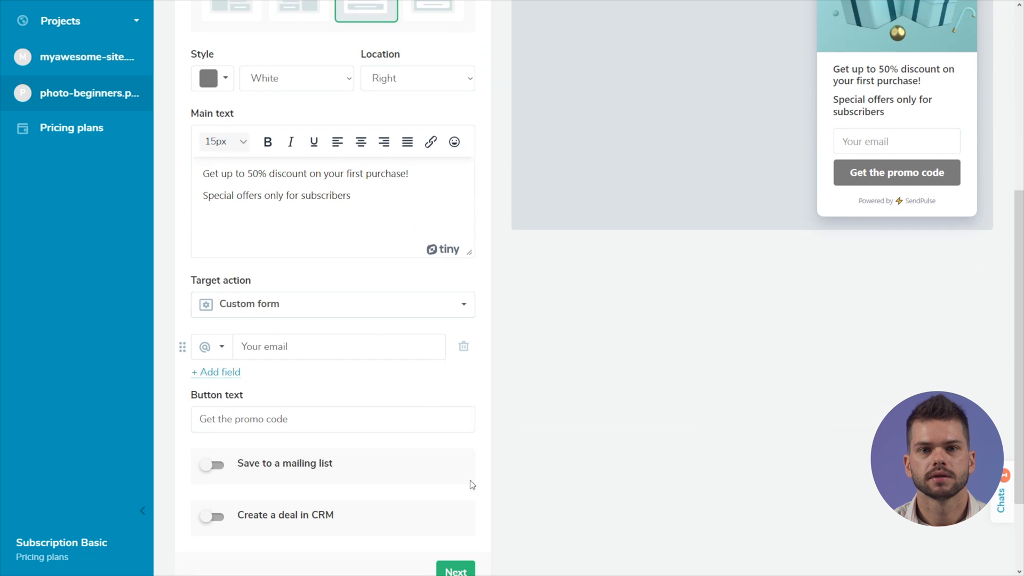
left_click(332, 304)
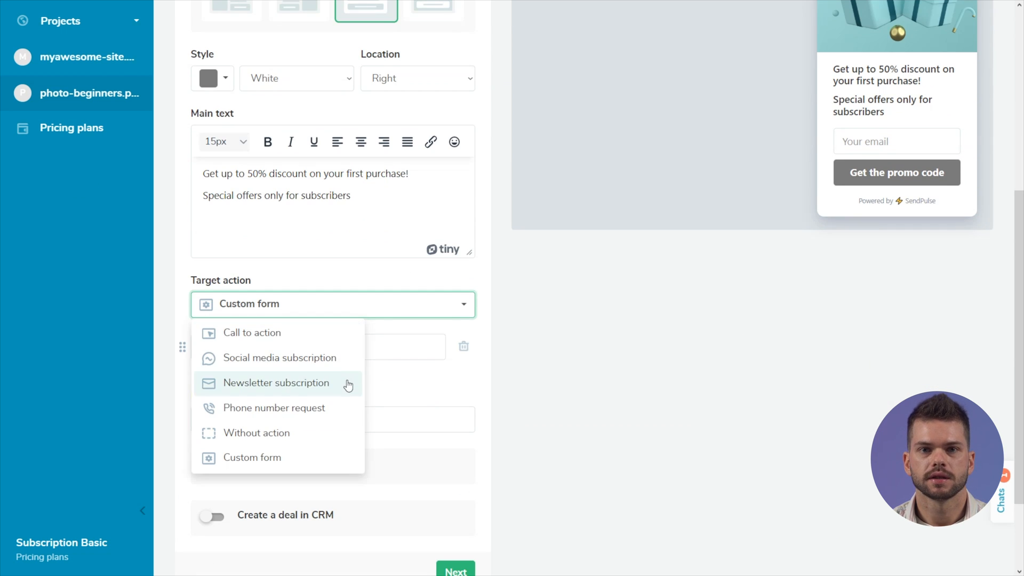
mouse_move(389, 408)
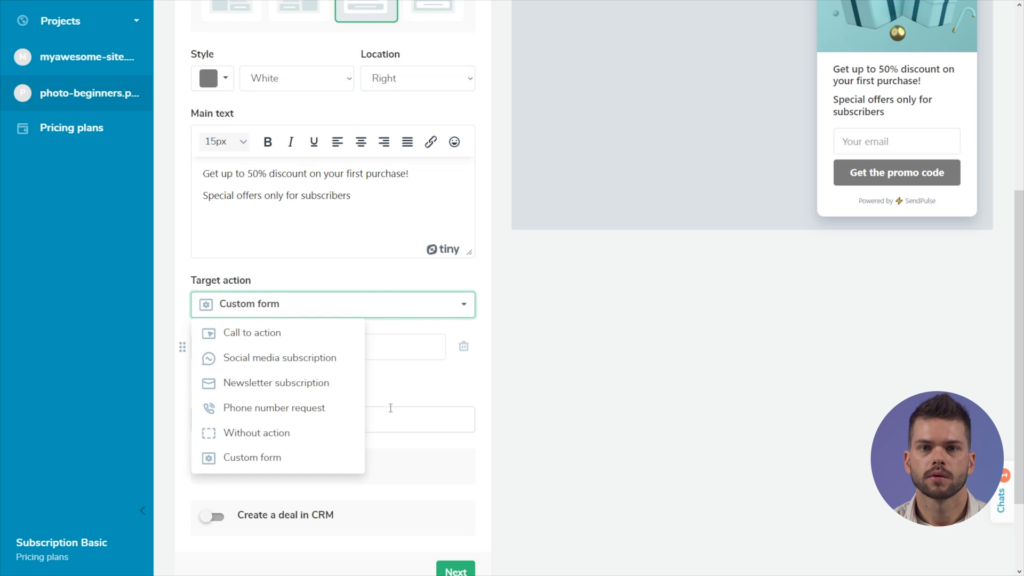
left_click(251, 456)
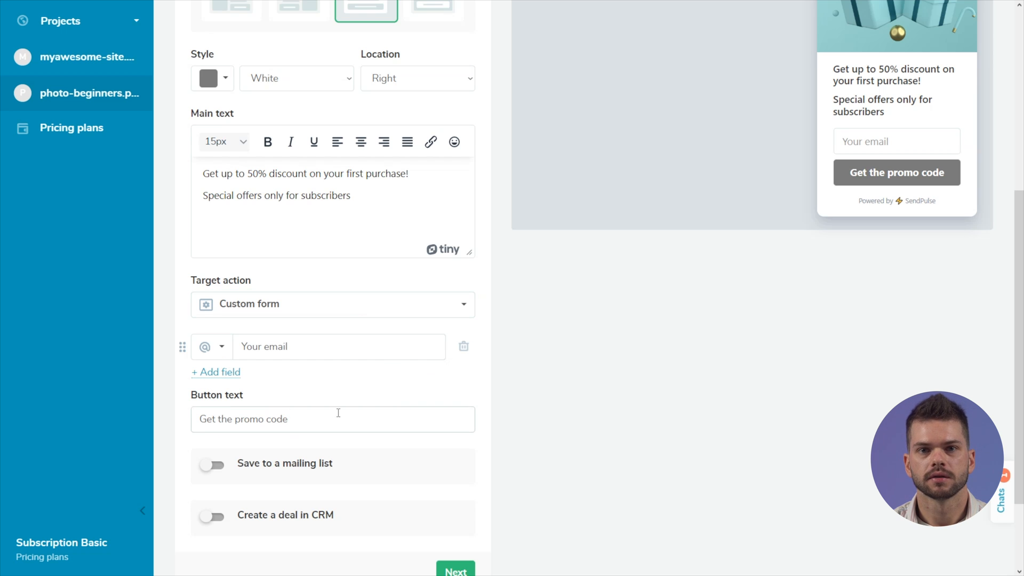
double_click(253, 418)
type("Get a di")
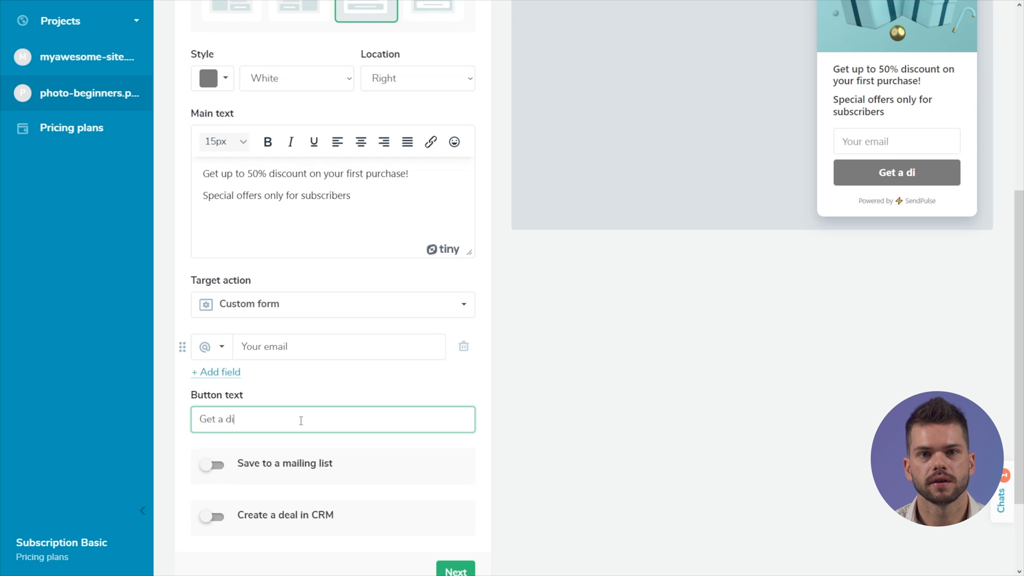
type("scount")
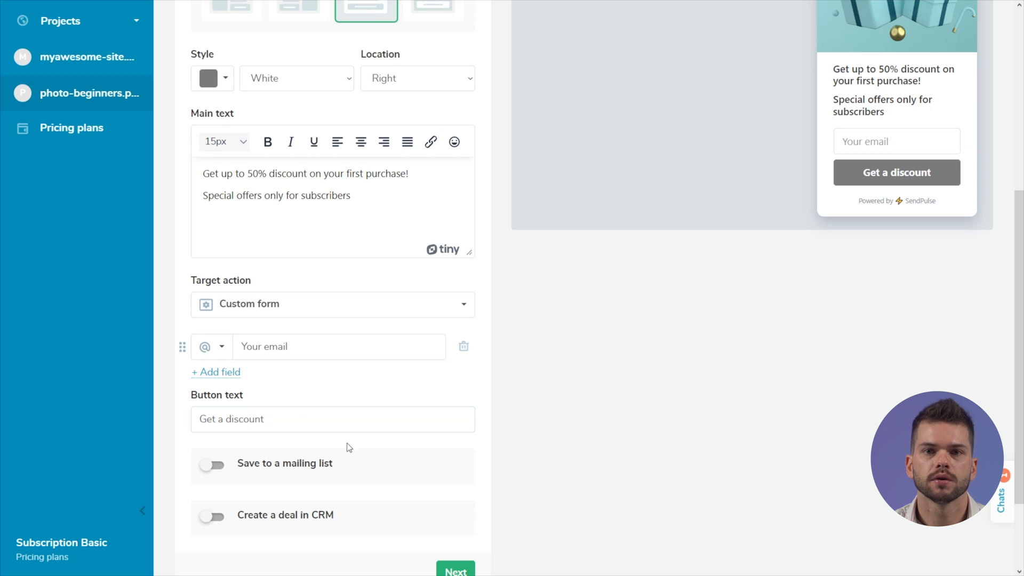
- Save subscribers to the 'first purchase' list, enable CRM deal creation, and continue
left_click(212, 465)
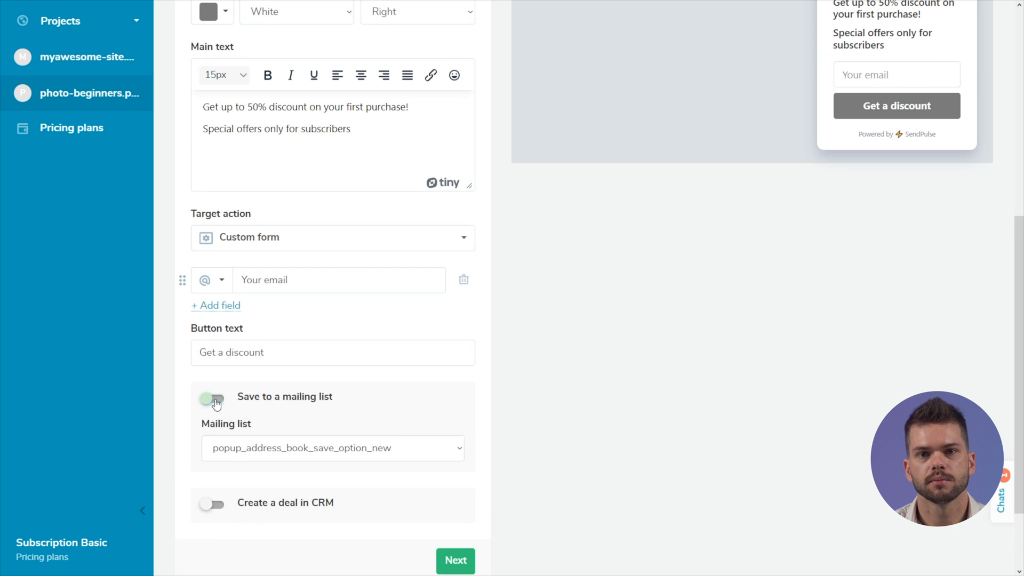
left_click(212, 399)
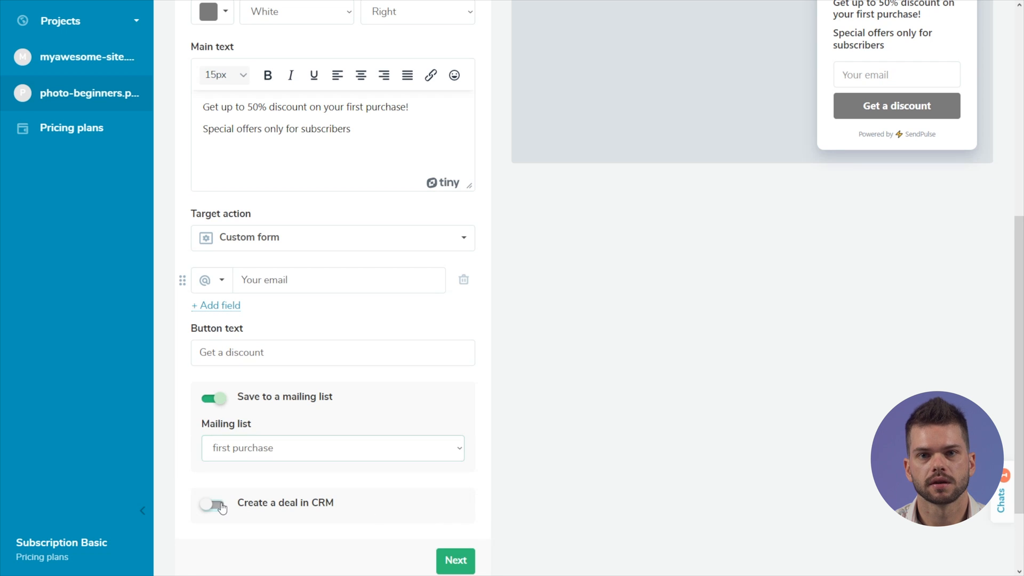
left_click(213, 502)
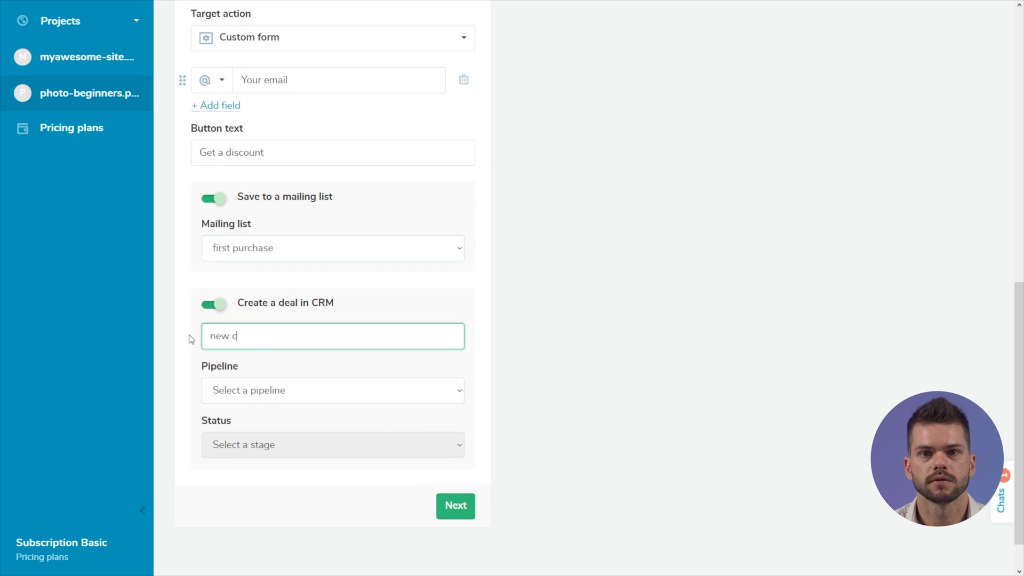
left_click(332, 444)
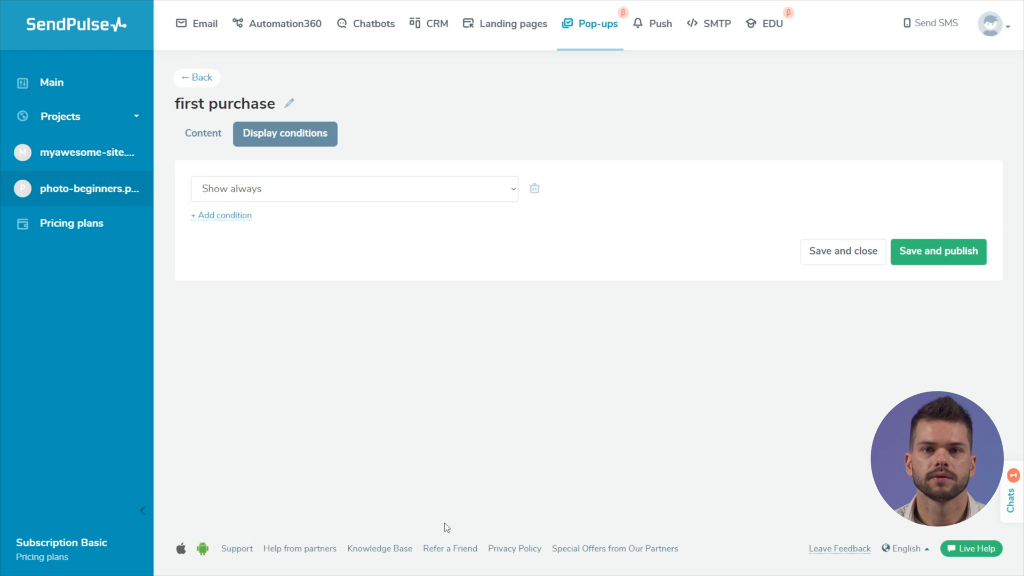
- Open the 'Show always' condition list and scroll through options from UTM parameters to browser language
left_click(354, 189)
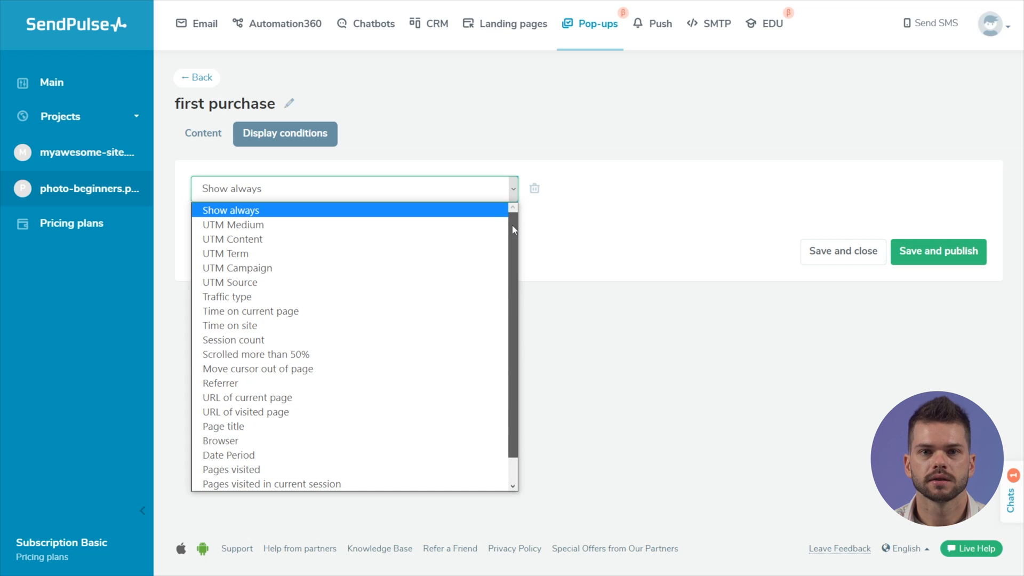
scroll("down", 3)
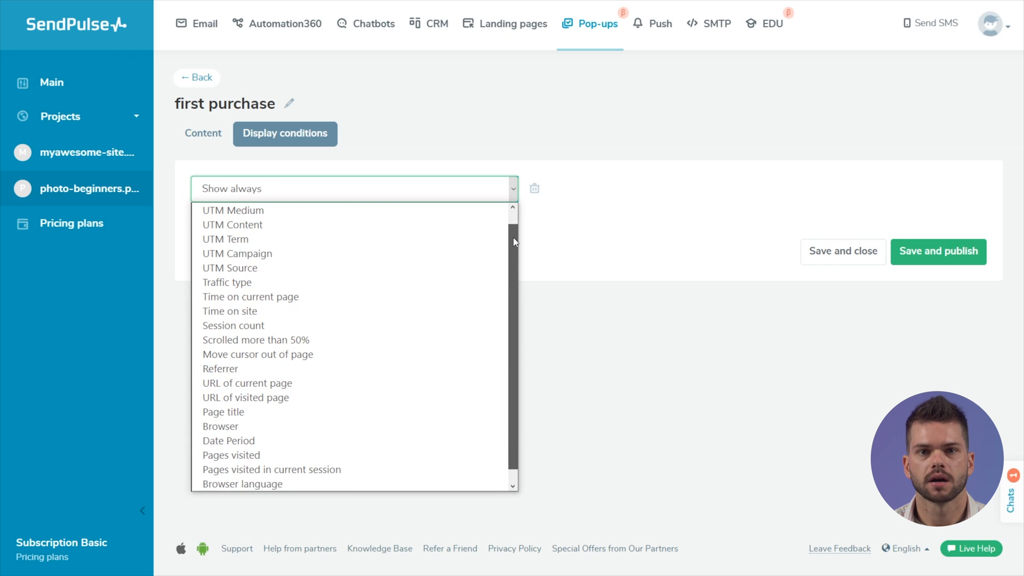
scroll("down", 3)
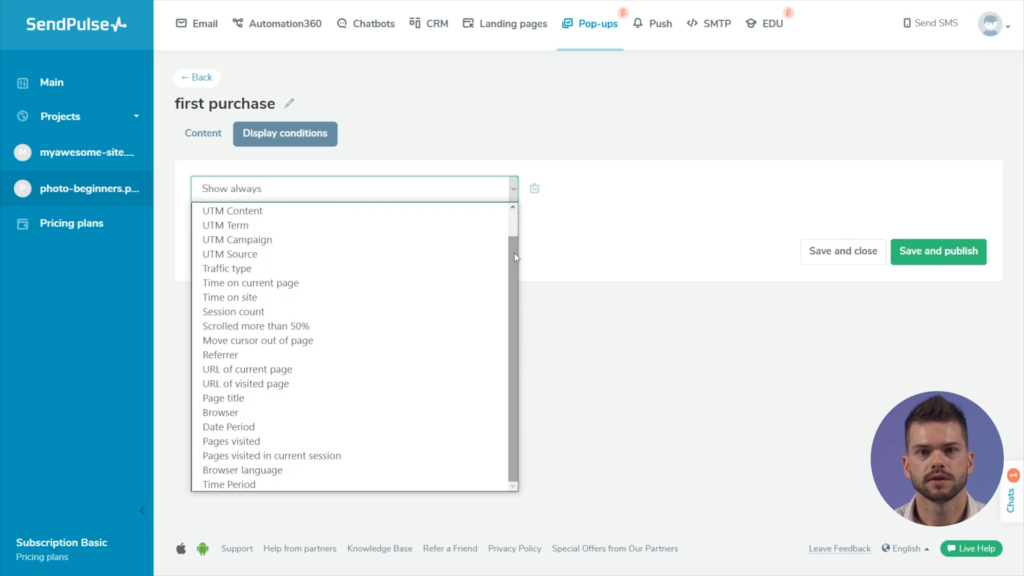
scroll("up", 3)
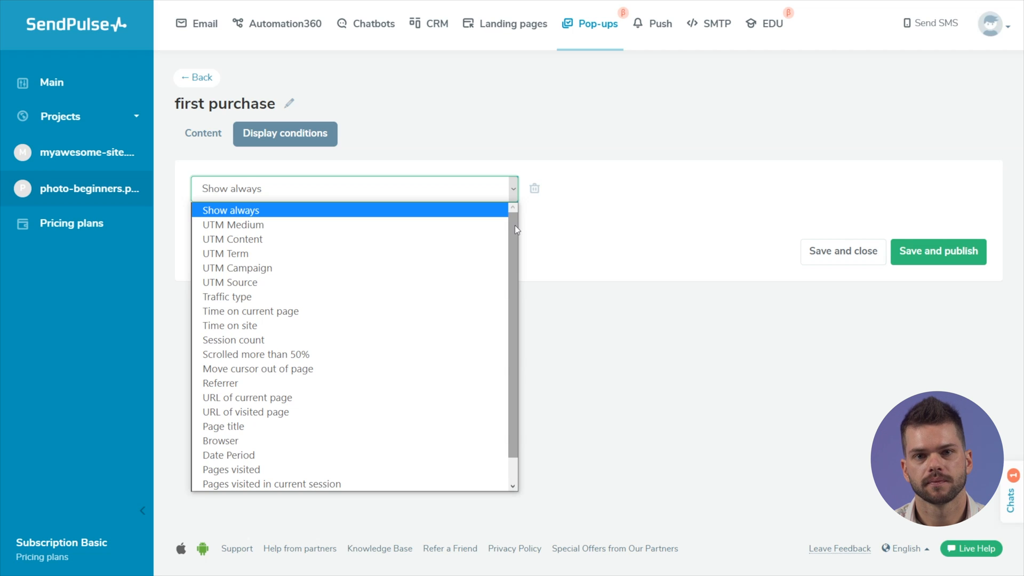
mouse_move(486, 339)
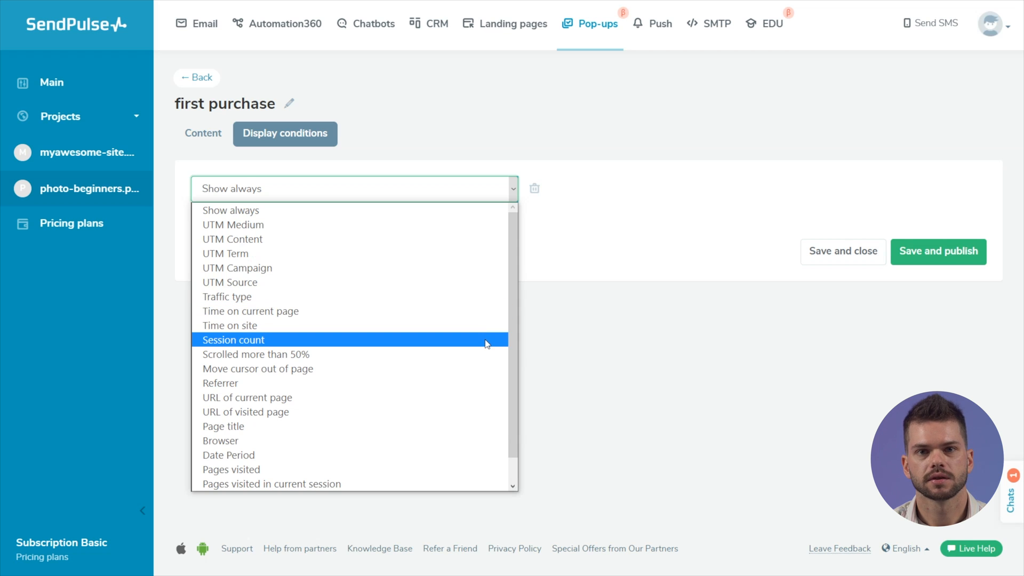
- Choose Session count as the display condition with a 'less than' comparison
left_click(233, 340)
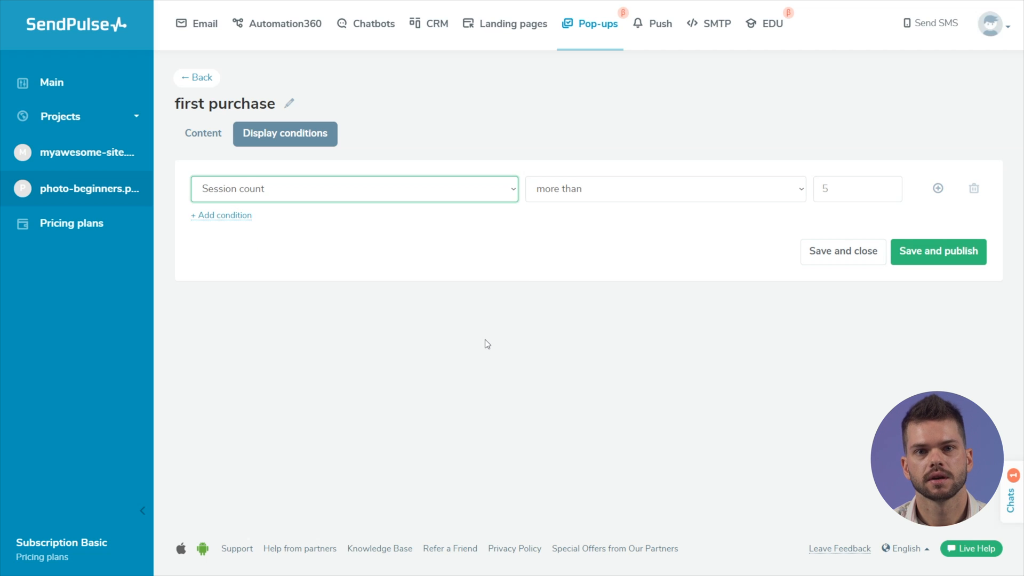
left_click(664, 188)
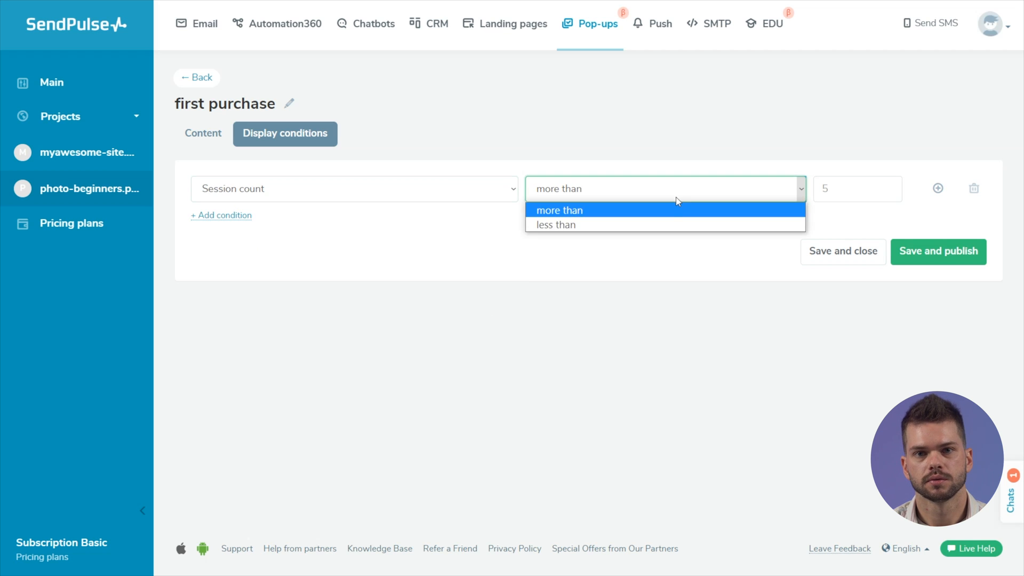
left_click(554, 224)
type("2")
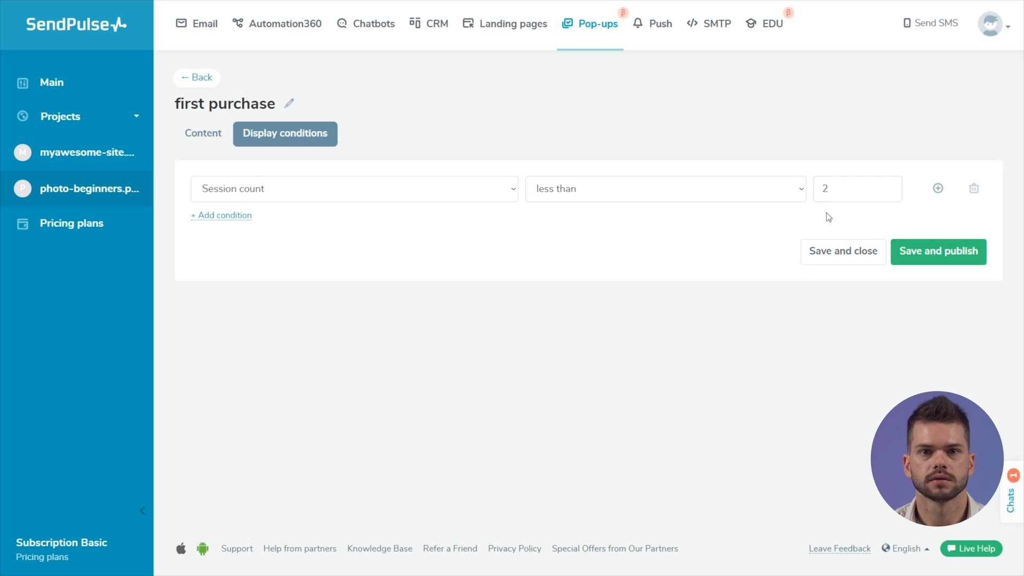
- Add a second session count row set to 'less than' and edit its value
left_click(937, 189)
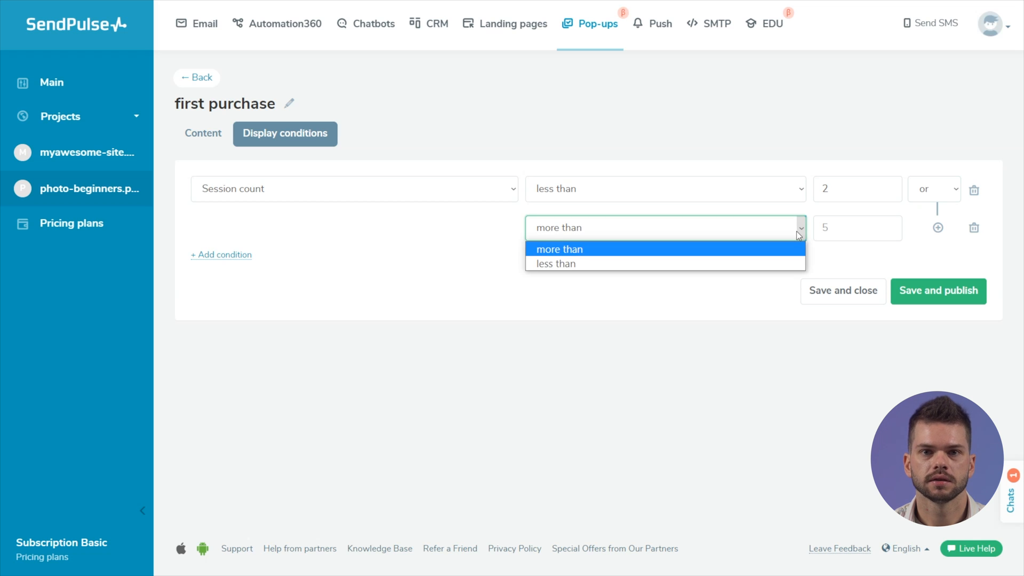
left_click(555, 263)
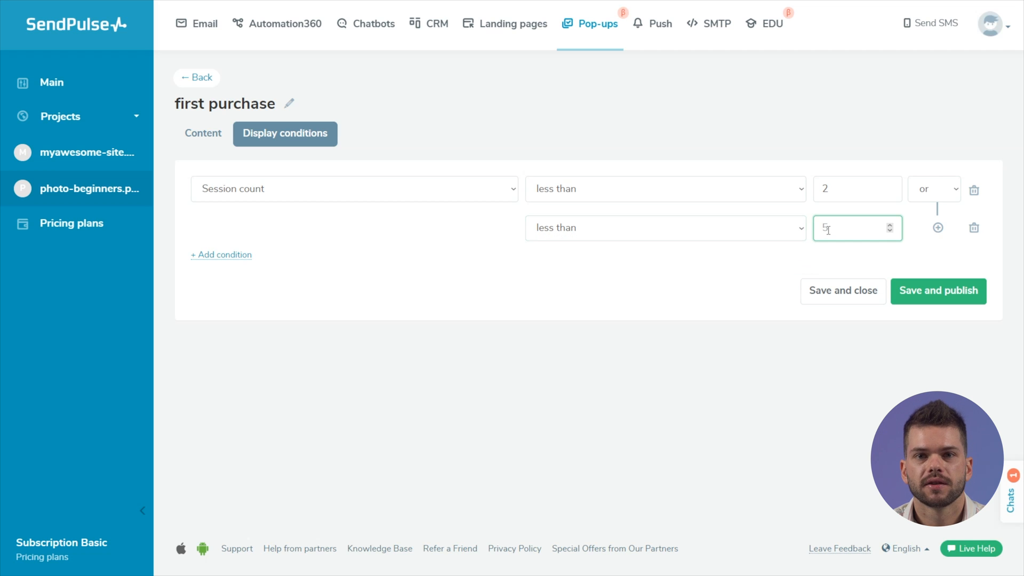
left_click(933, 189)
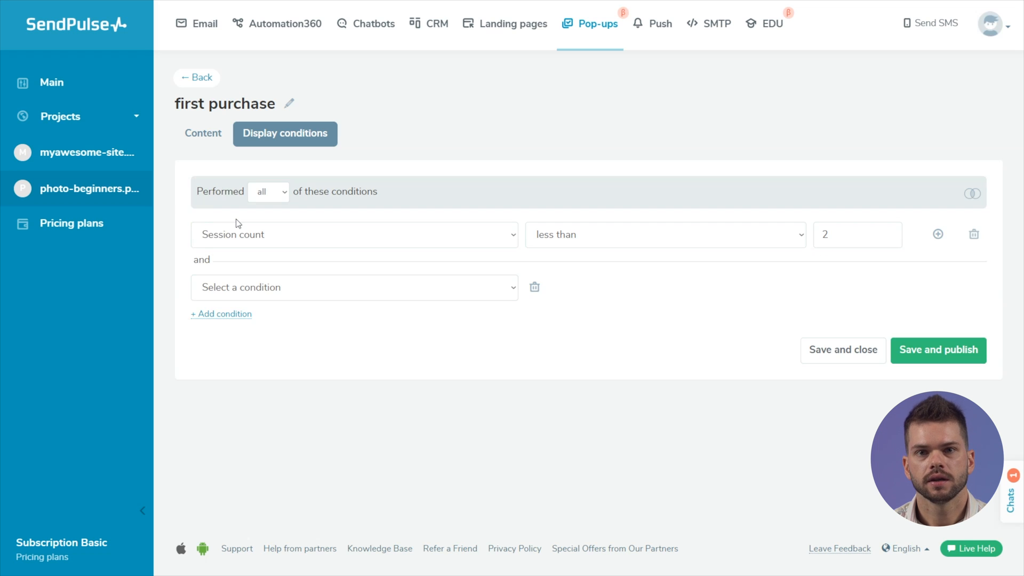
- Add a Time on site condition of more than 20 sec, keeping 'all' conditions required
left_click(354, 288)
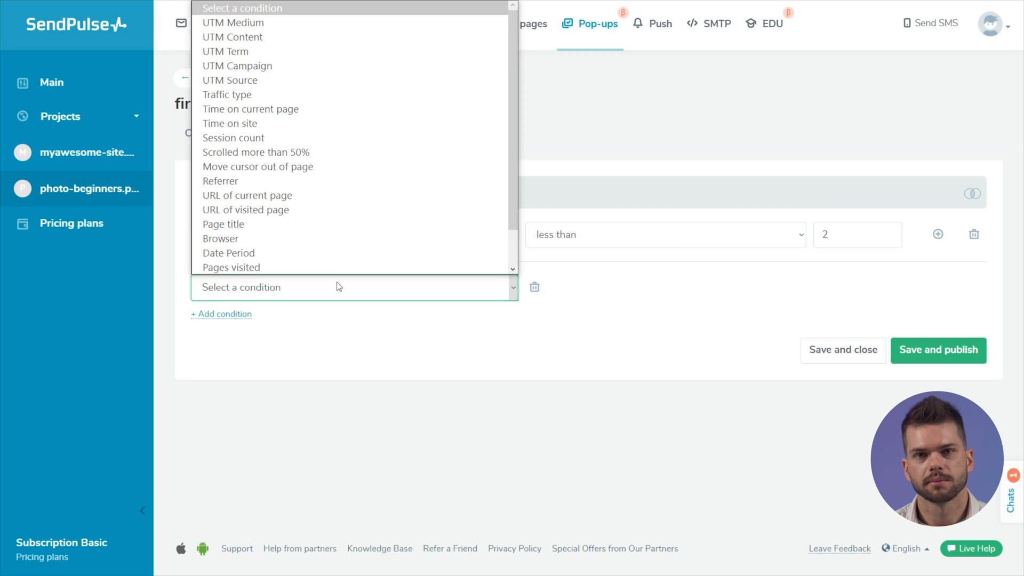
mouse_move(392, 123)
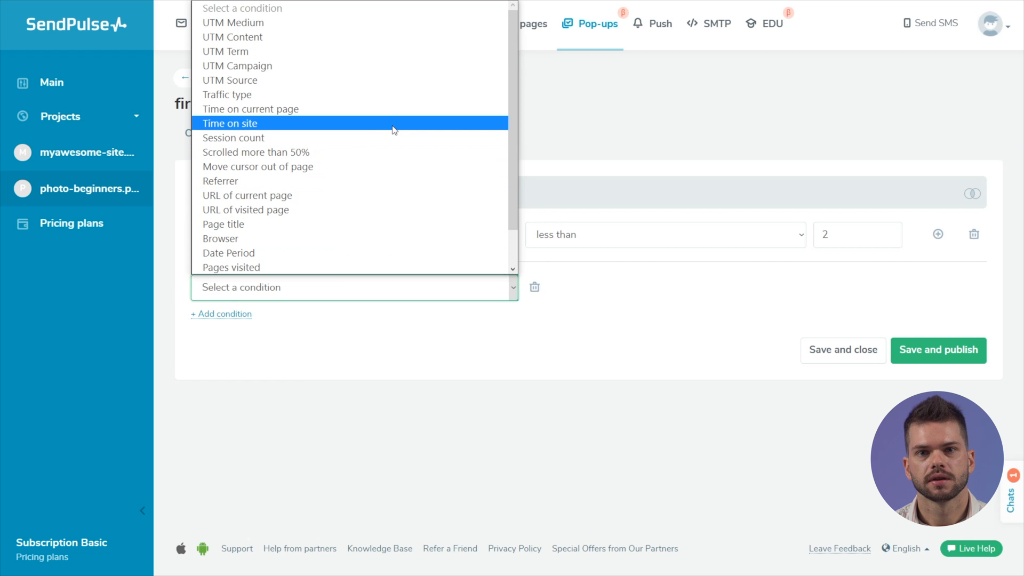
left_click(229, 123)
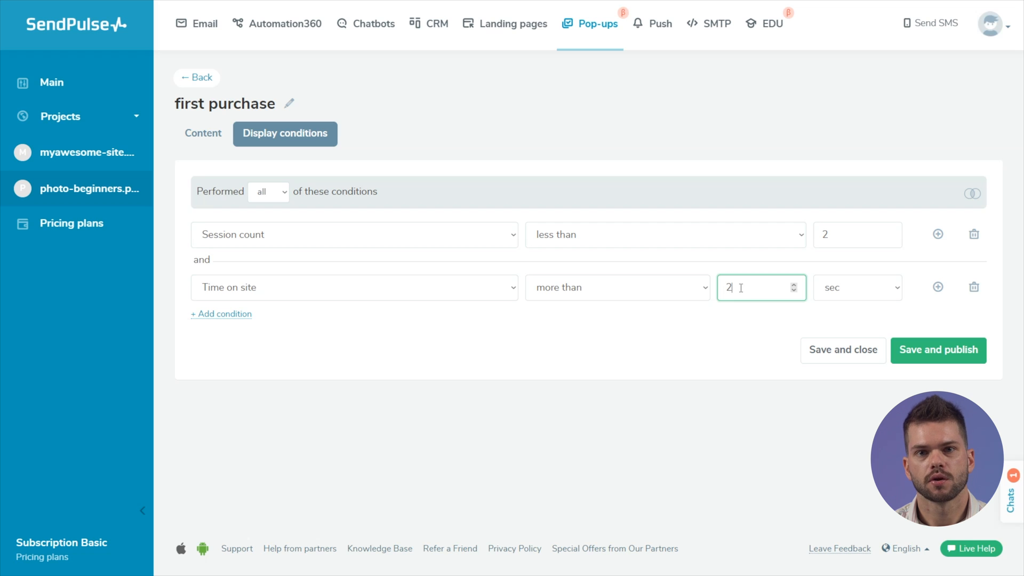
type("0")
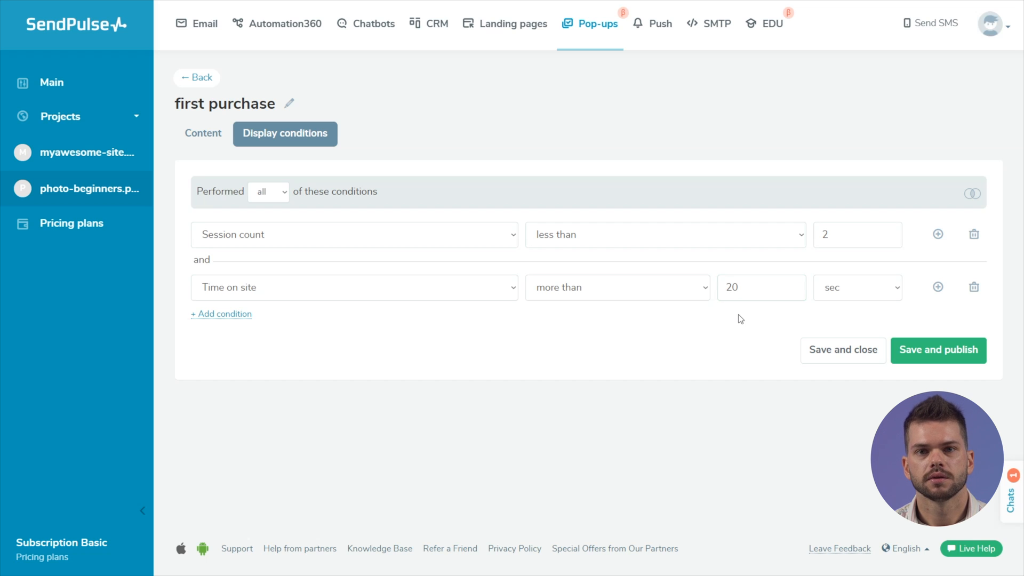
left_click(267, 191)
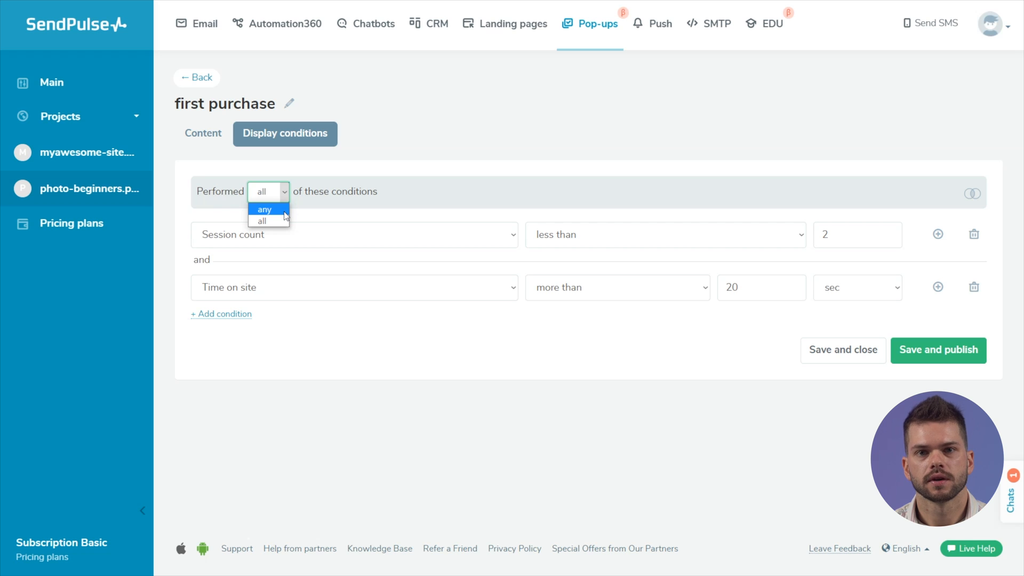
mouse_move(262, 220)
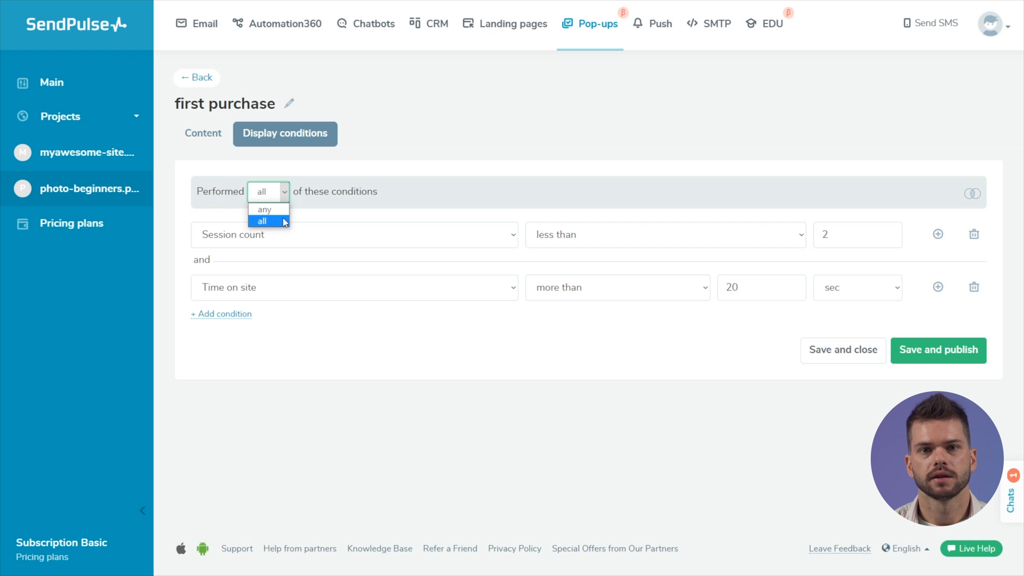
left_click(261, 221)
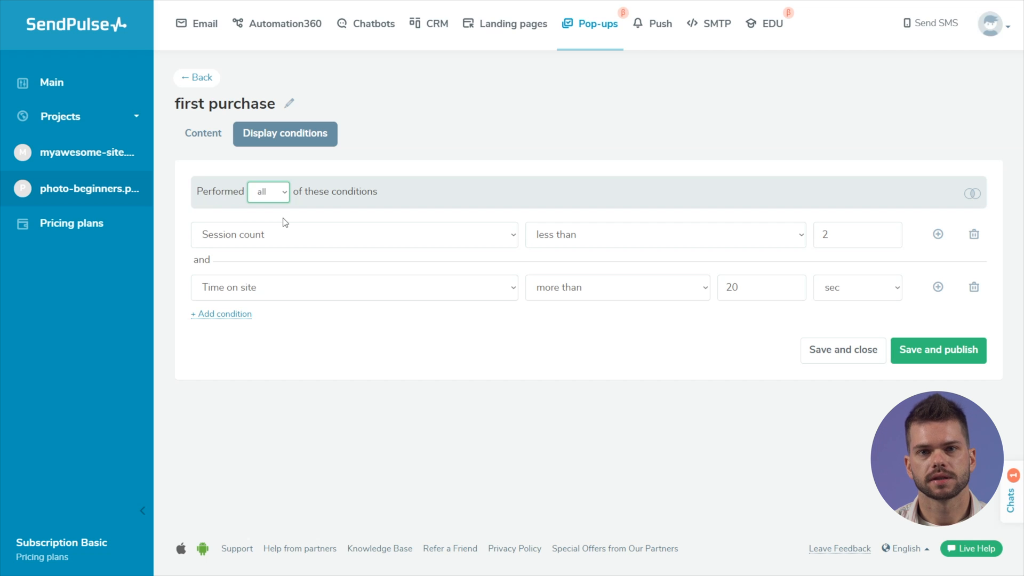
mouse_move(938, 350)
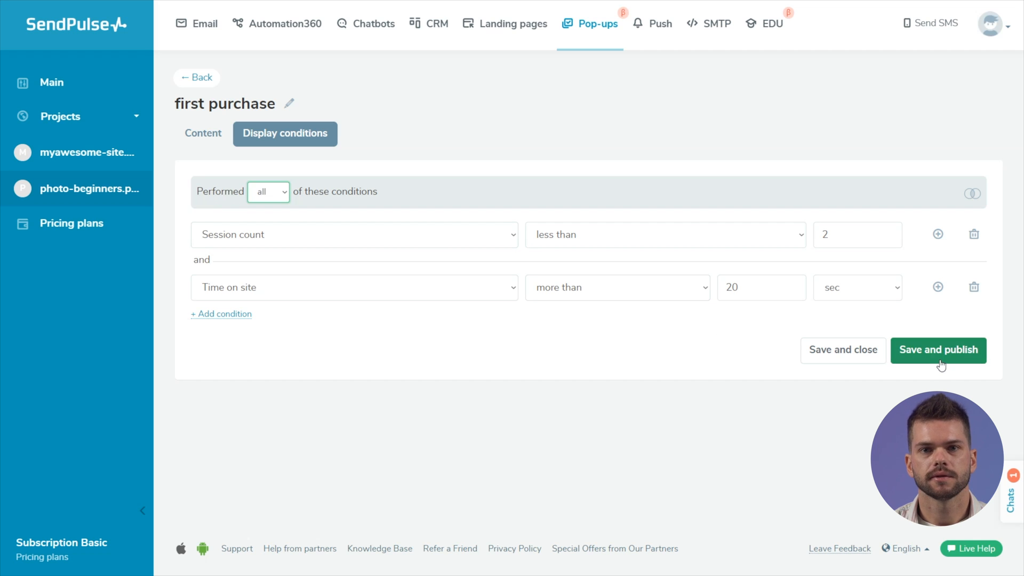
- Save and publish the first purchase pop-up, toggle it off and on, and revisit its editor
left_click(937, 350)
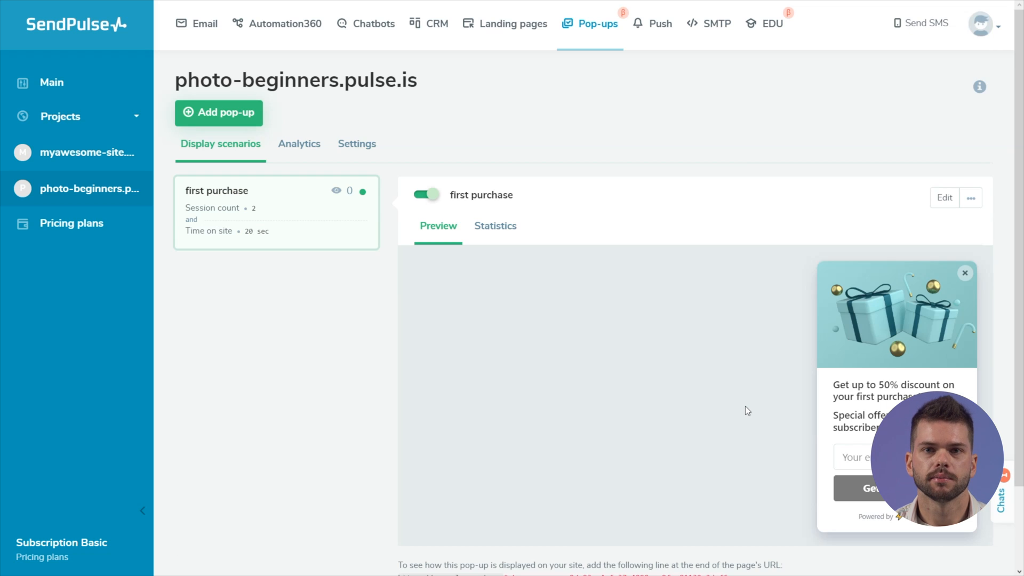
mouse_move(185, 154)
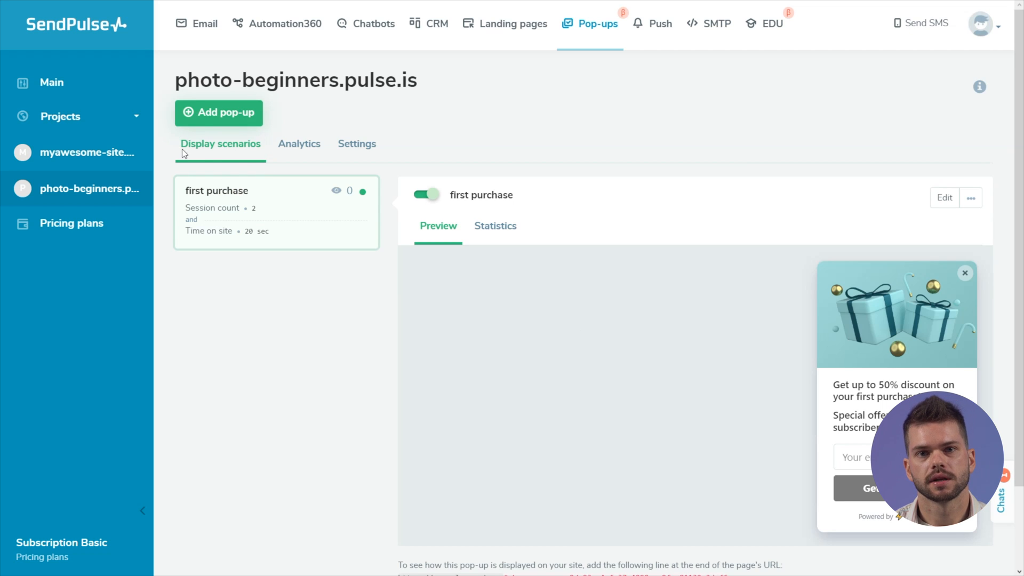
left_click(425, 195)
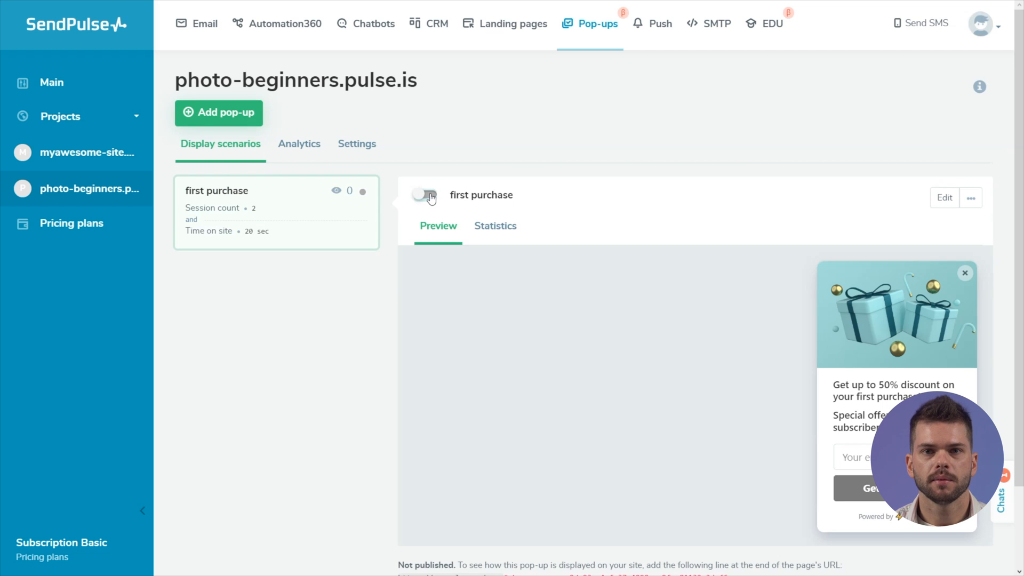
left_click(424, 195)
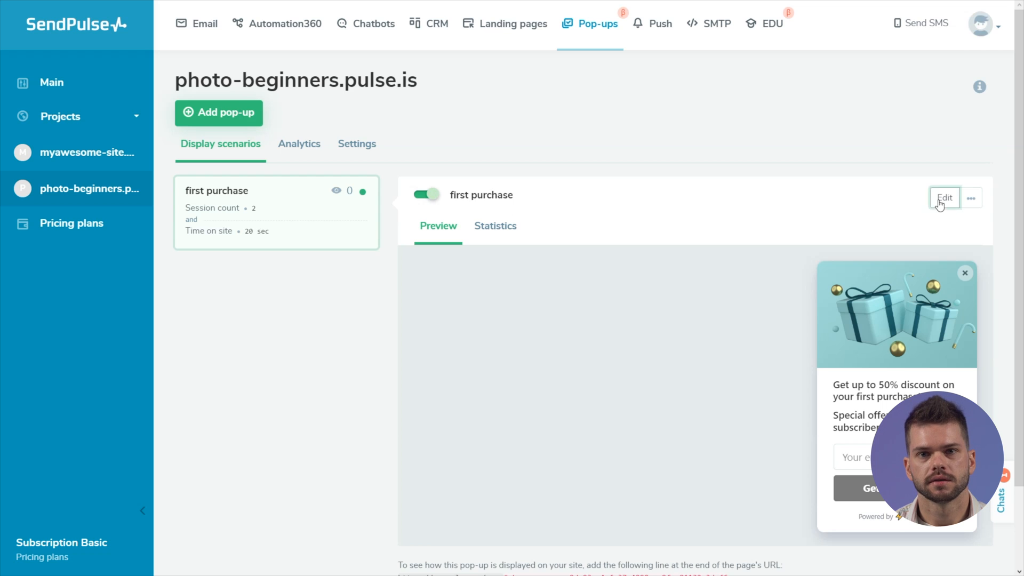
left_click(943, 197)
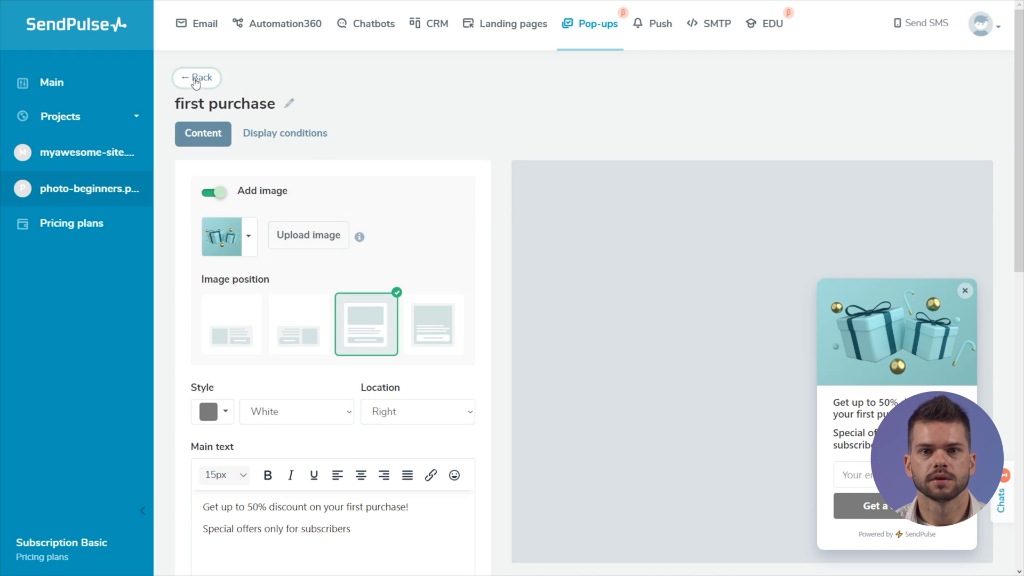
left_click(197, 77)
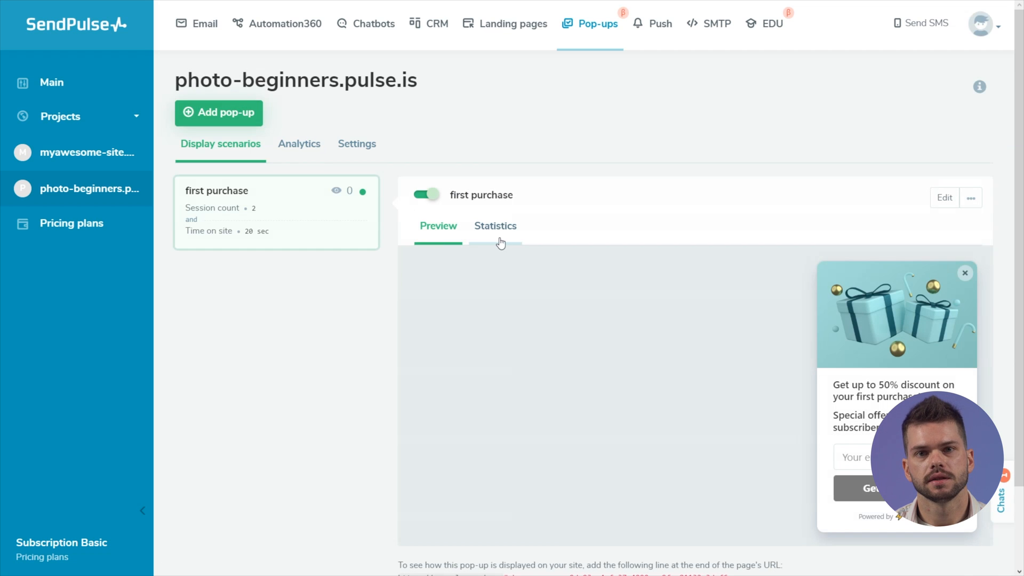
- Check pop-up statistics and the copied pop-up, then view project analytics for Day
left_click(495, 225)
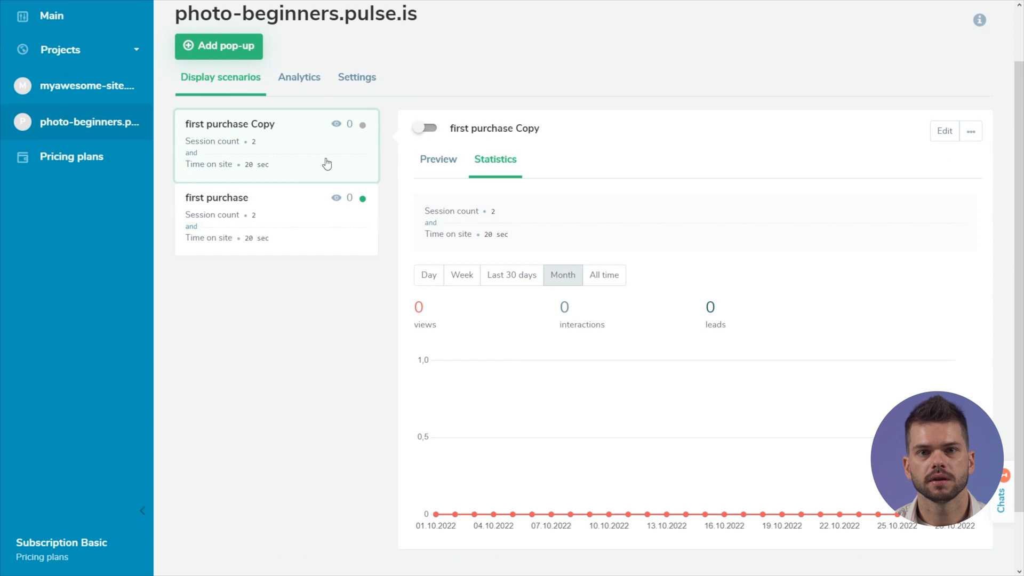
left_click(943, 131)
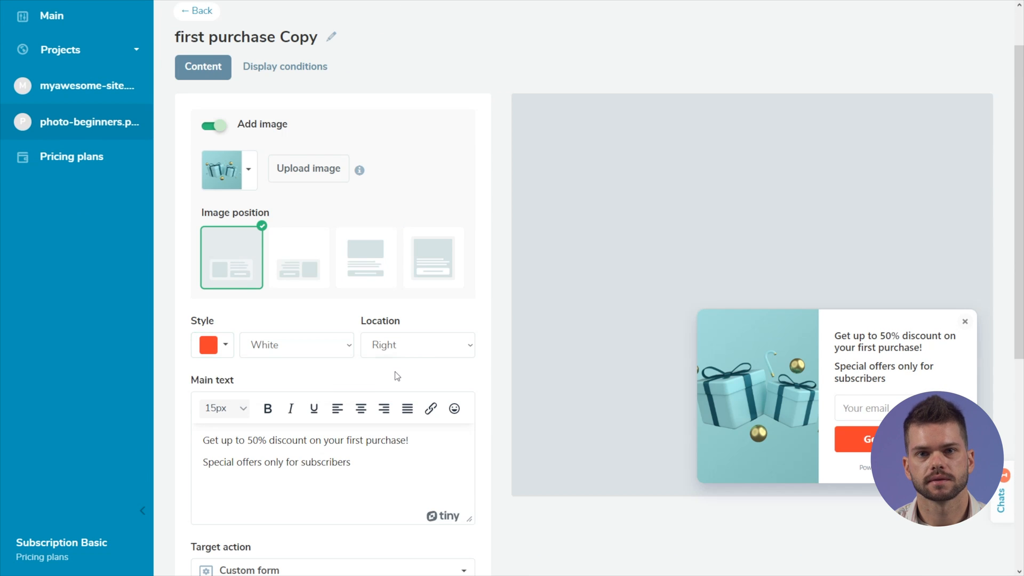
left_click(195, 11)
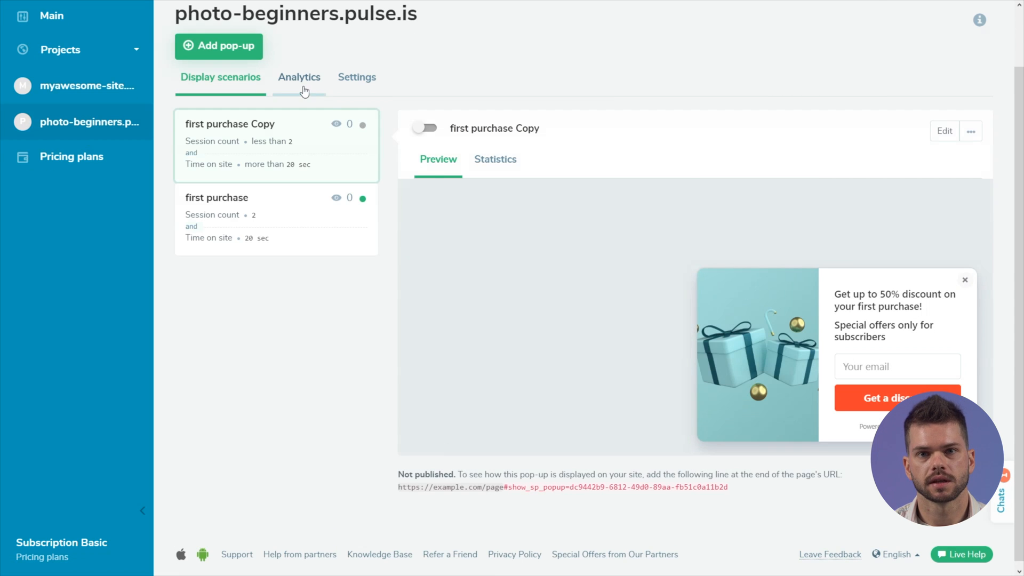
left_click(299, 77)
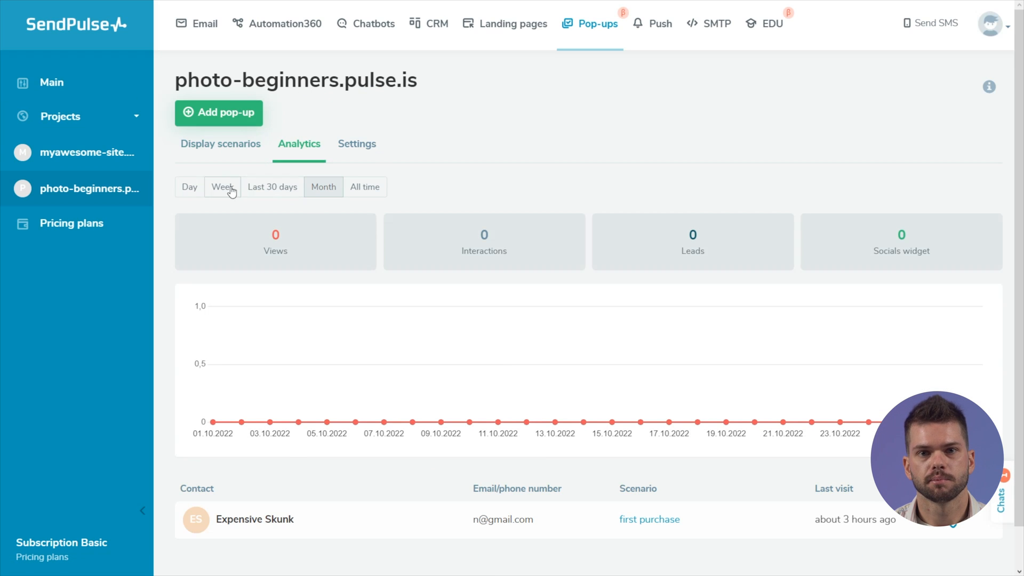
left_click(189, 187)
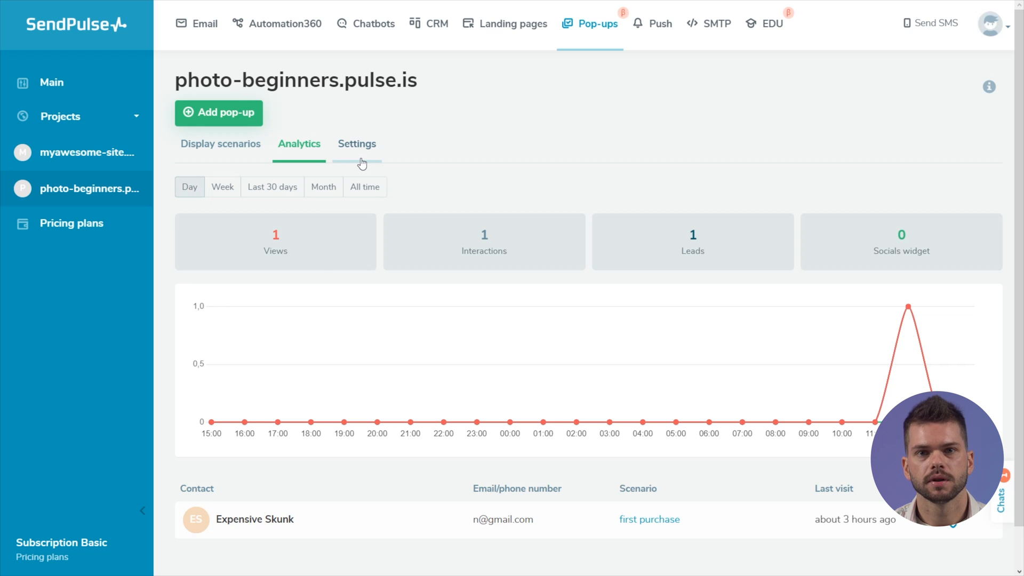
- Enable the socials widget with Telegram, WhatsApp and Instagram buttons, then open Integrations
left_click(357, 143)
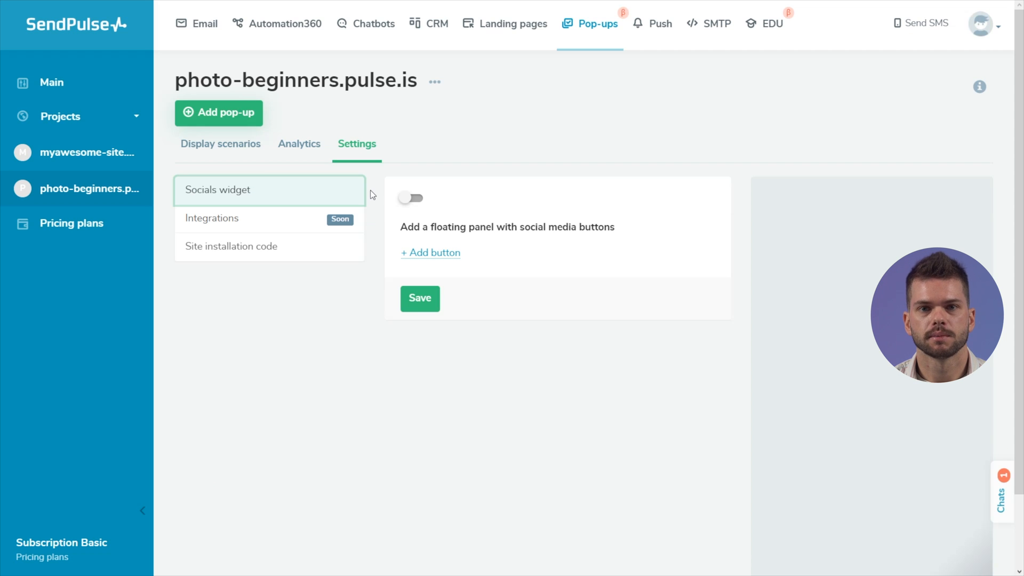
left_click(410, 198)
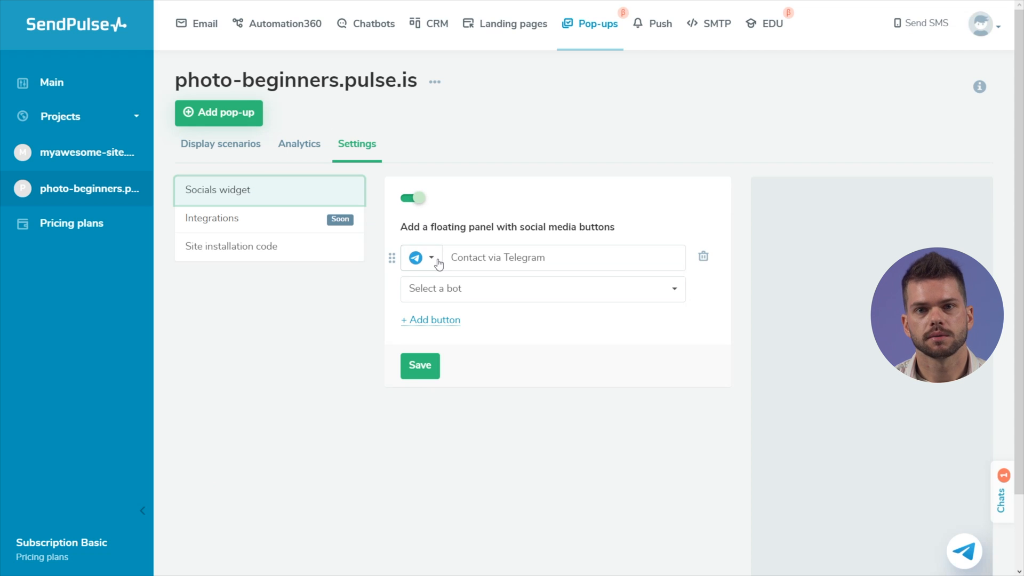
left_click(430, 319)
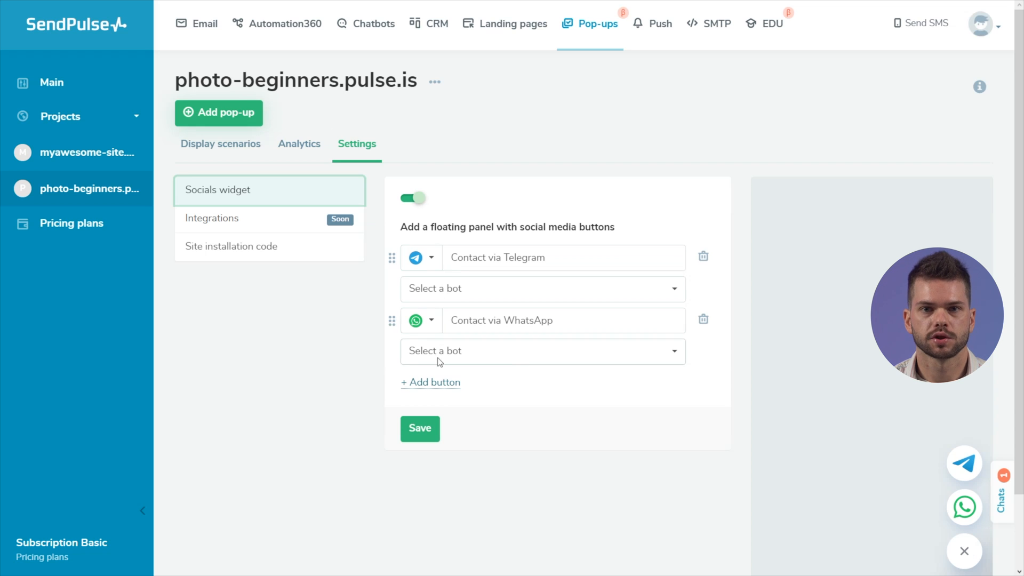
left_click(429, 382)
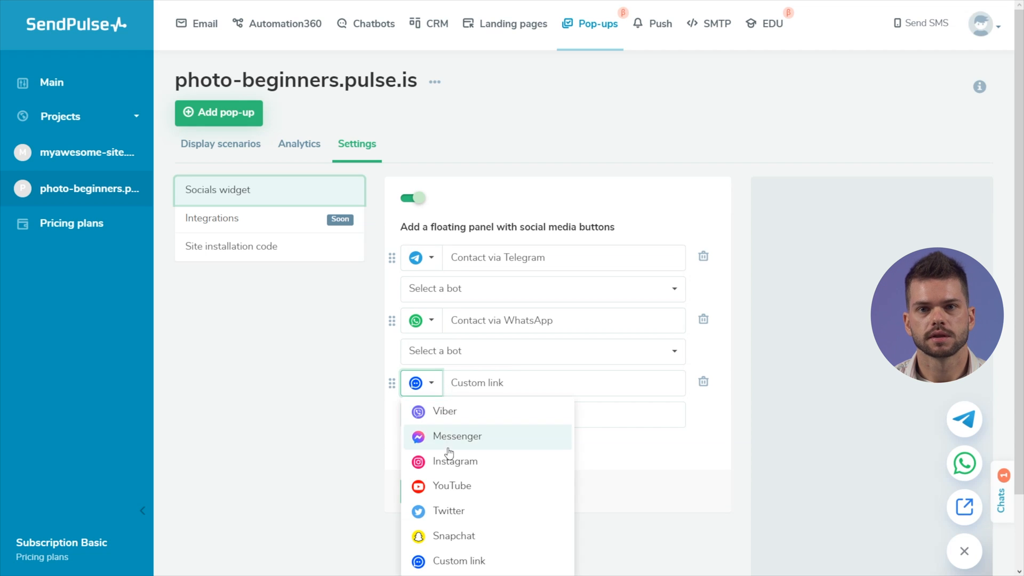
left_click(454, 460)
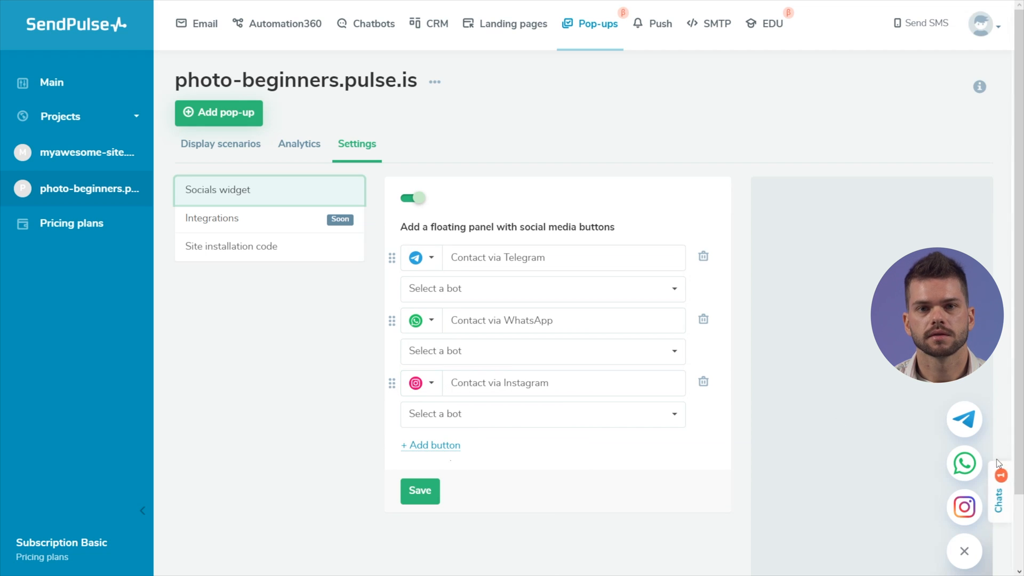
mouse_move(274, 224)
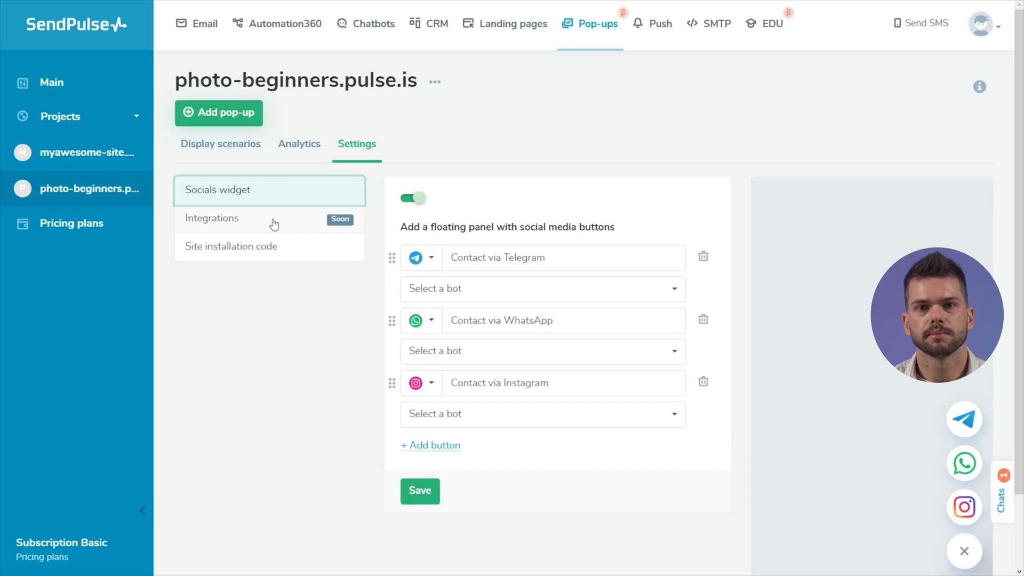
left_click(212, 218)
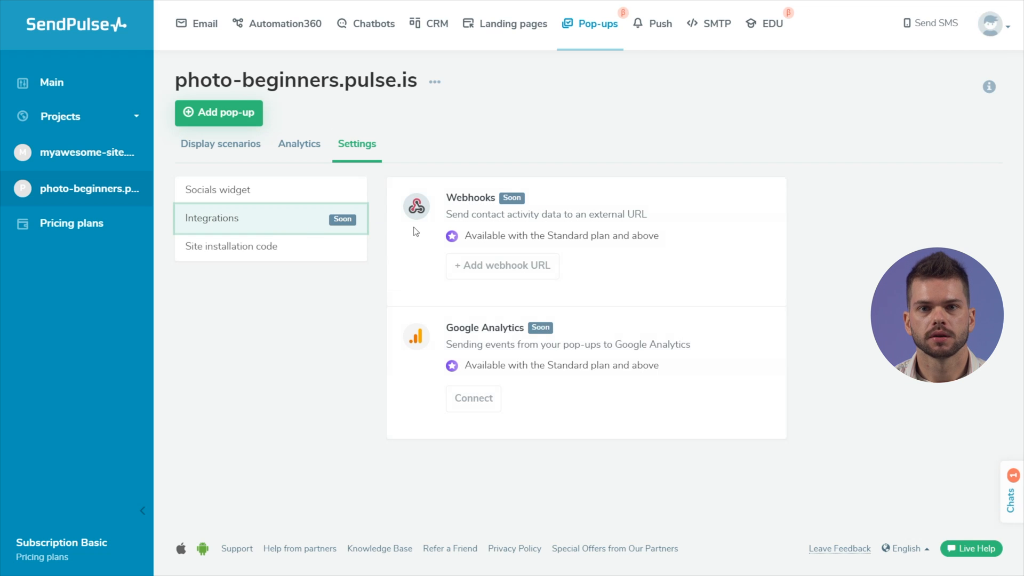
mouse_move(418, 365)
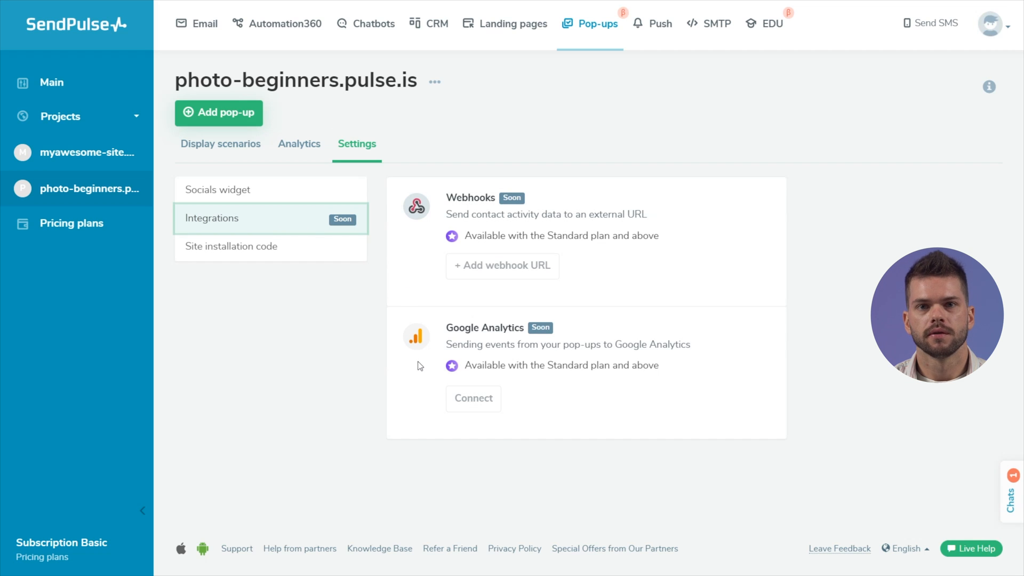